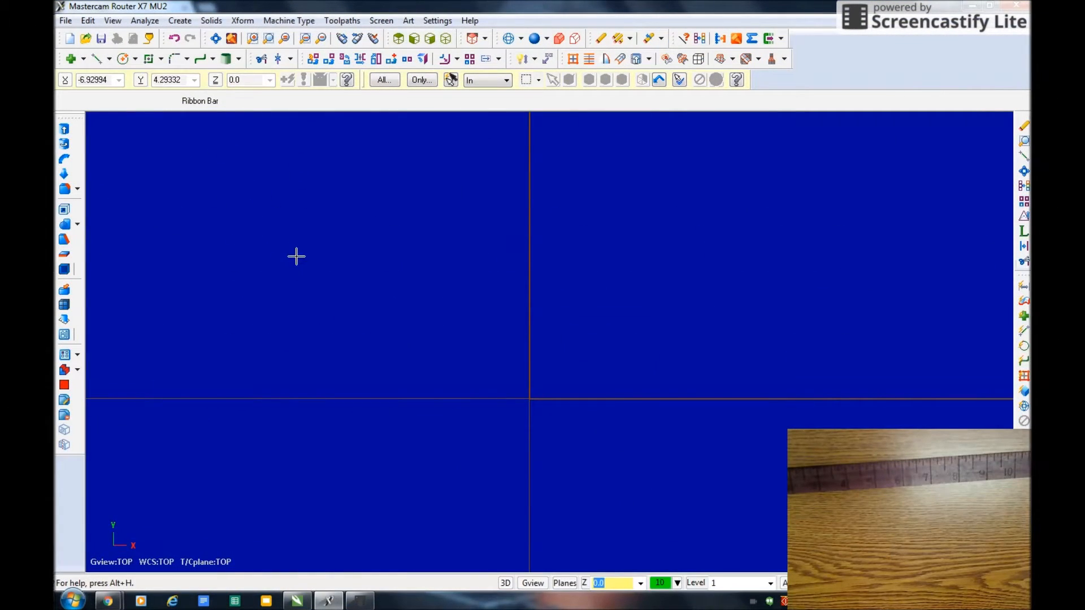
mouse_move(314, 269)
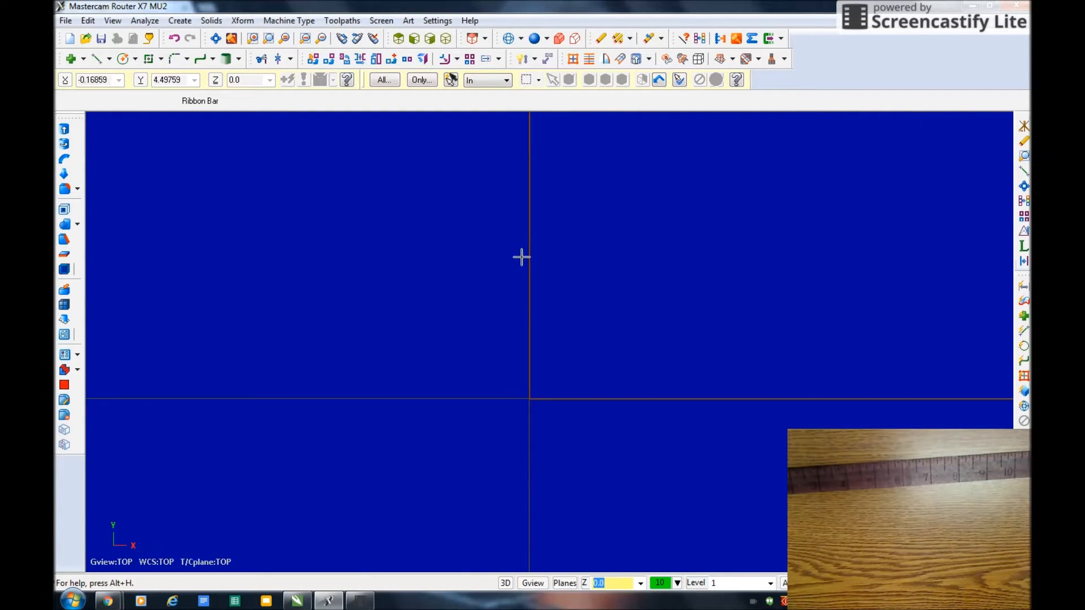
mouse_move(565, 354)
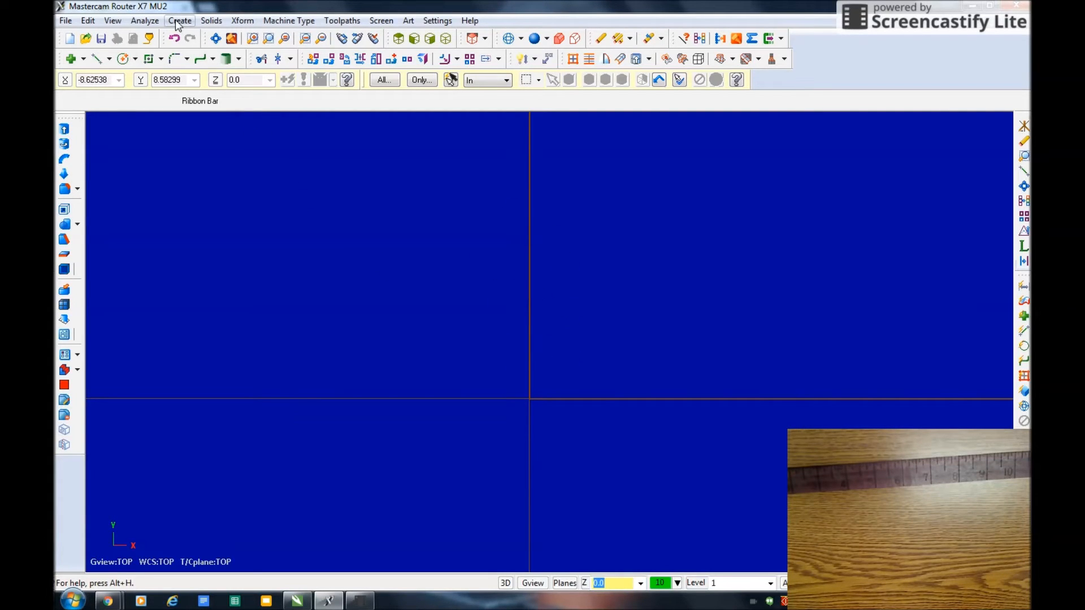
Draw a rectangle with its first corner placed at the origin.
click(180, 21)
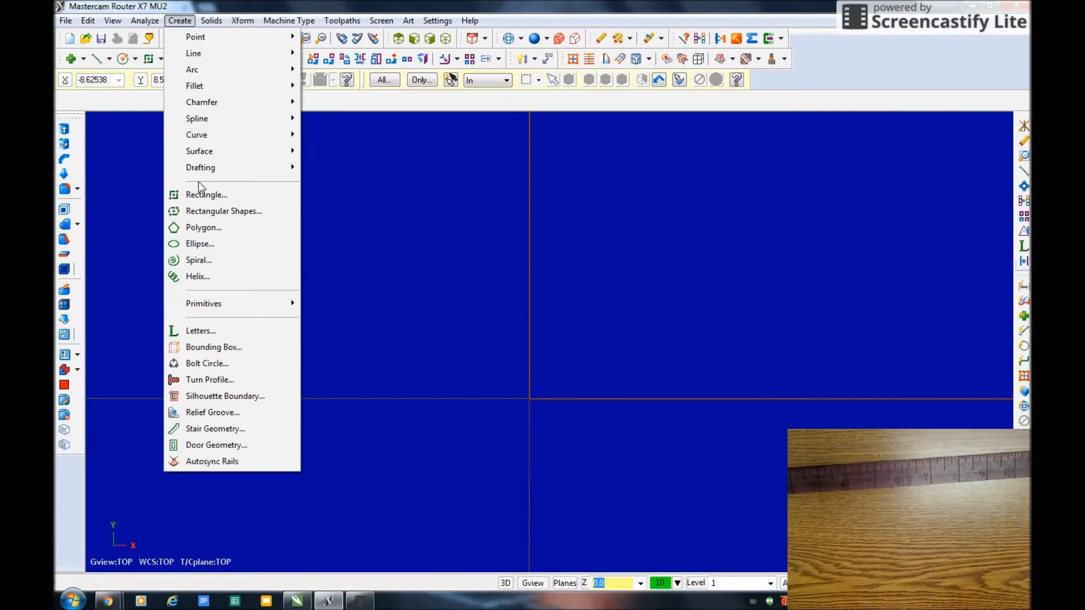
click(207, 194)
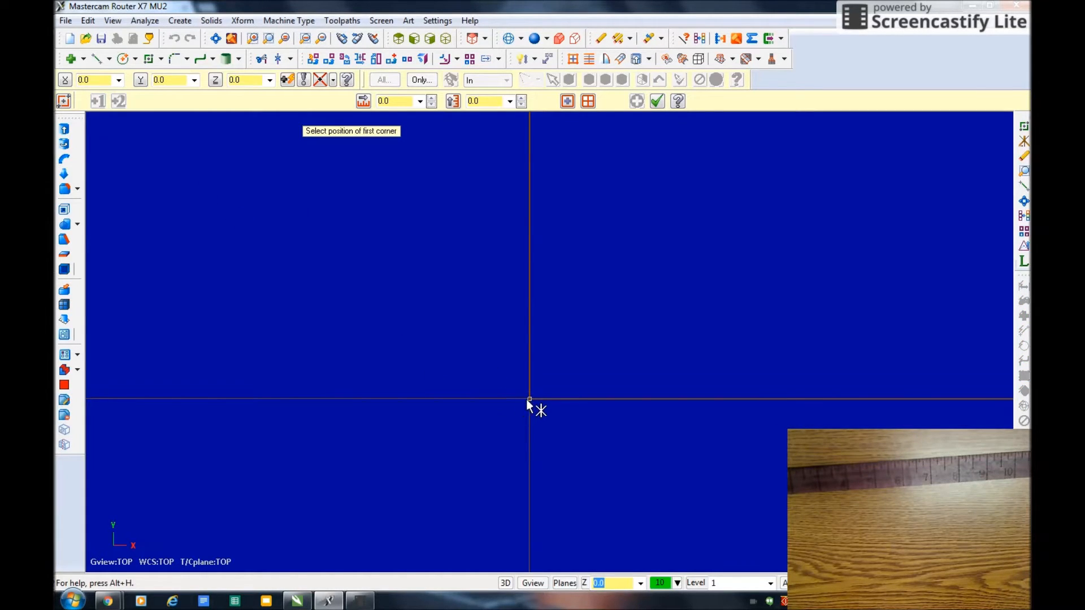
click(528, 399)
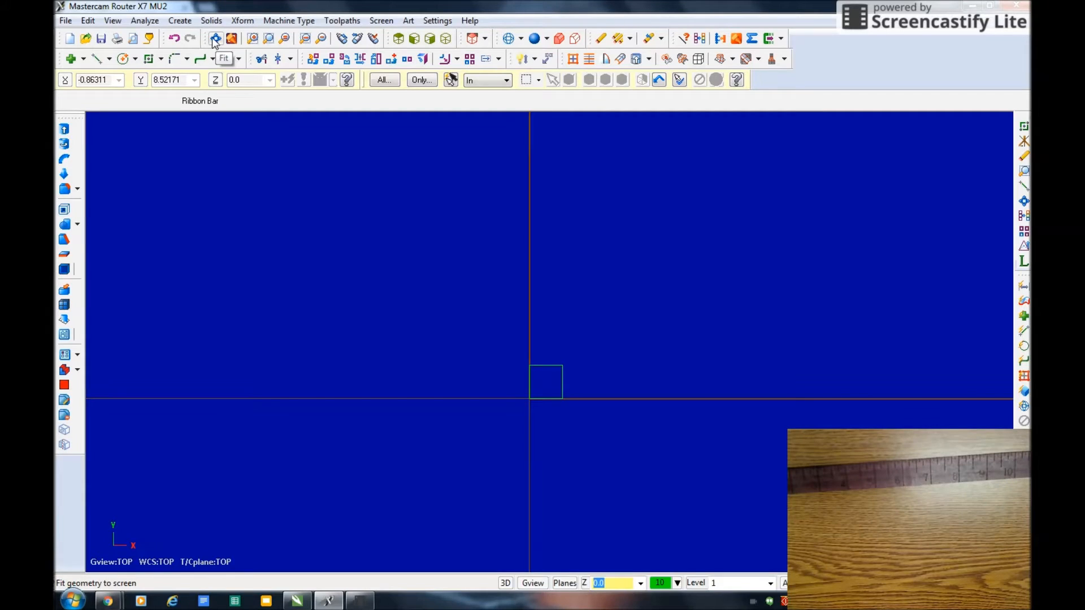
Fit the new square to the view and start the tick-line editing.
click(214, 39)
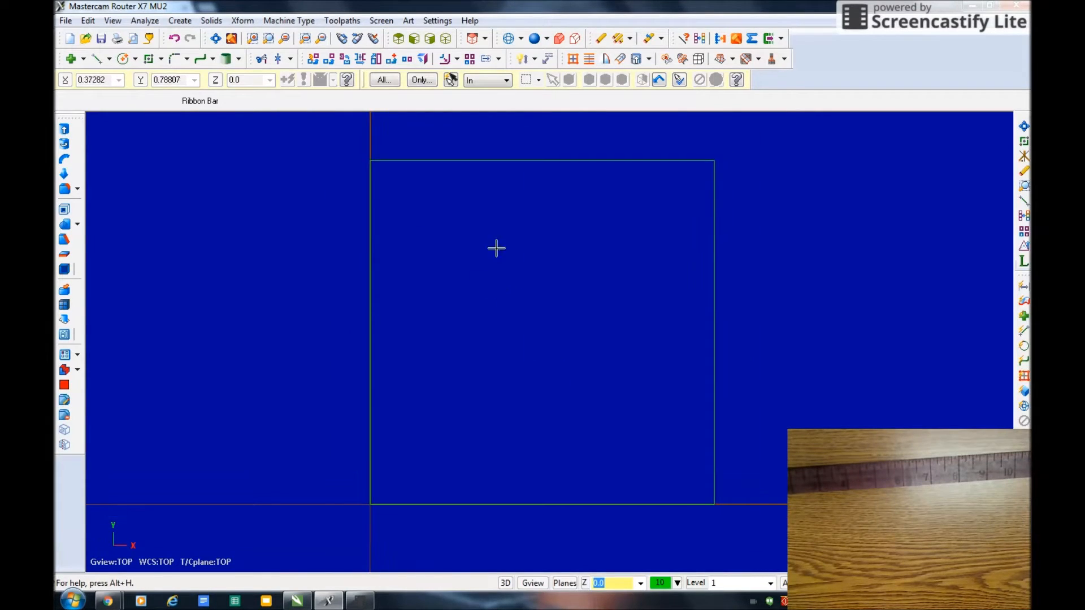
mouse_move(511, 174)
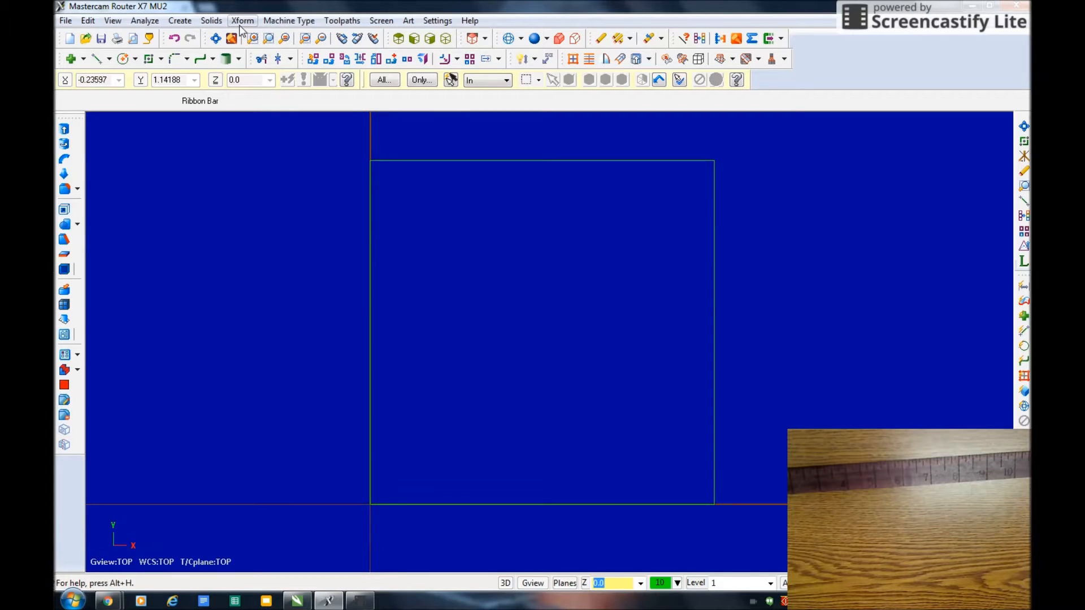
click(243, 20)
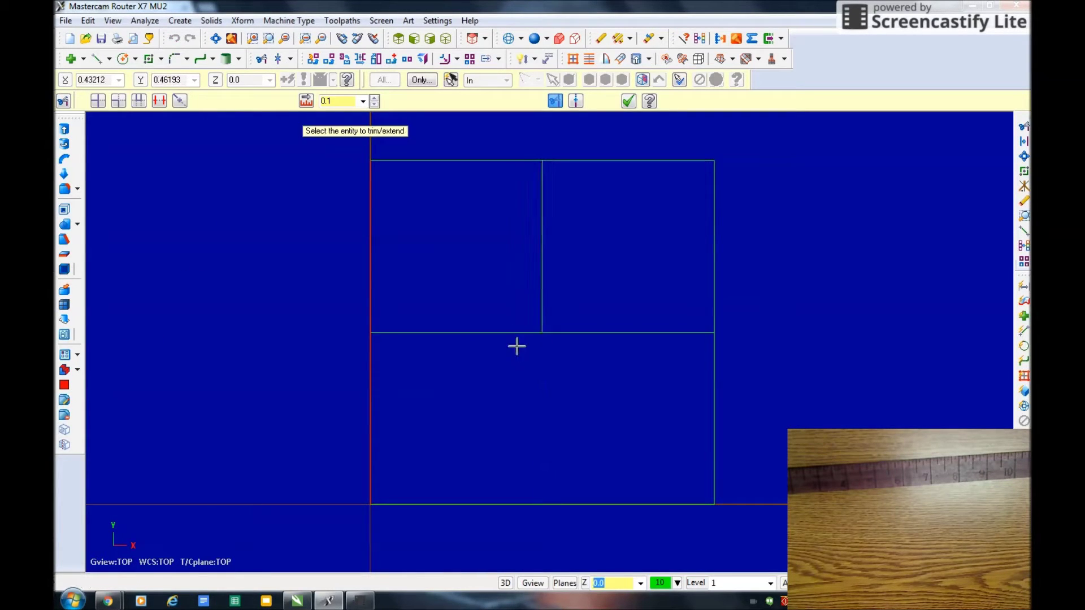
mouse_move(629, 132)
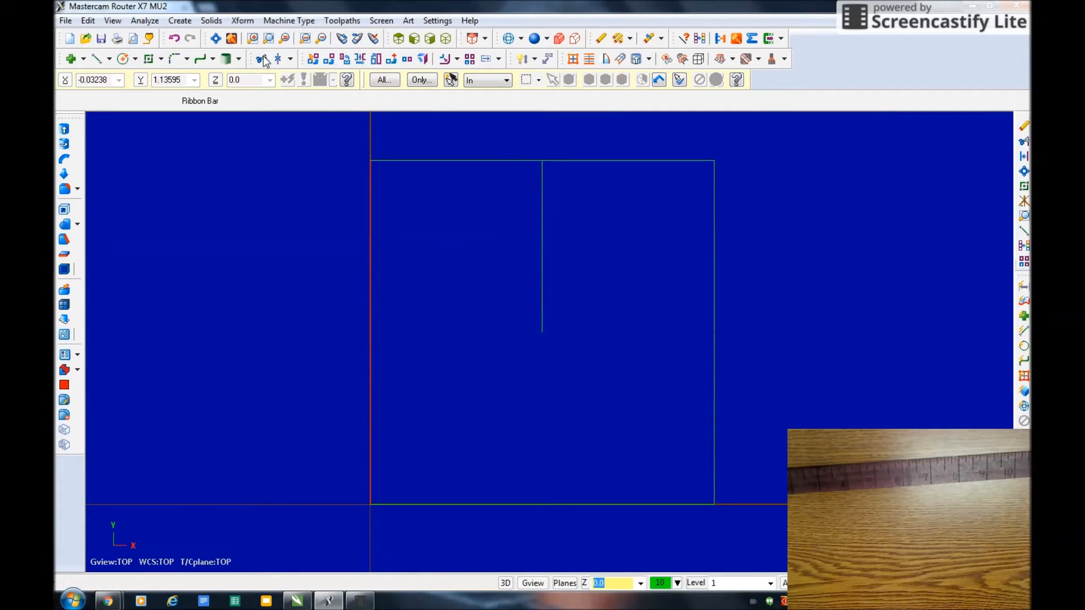
Offset-copy the tick line by 0.25 for the quarter mark, then by 1/8.
click(242, 21)
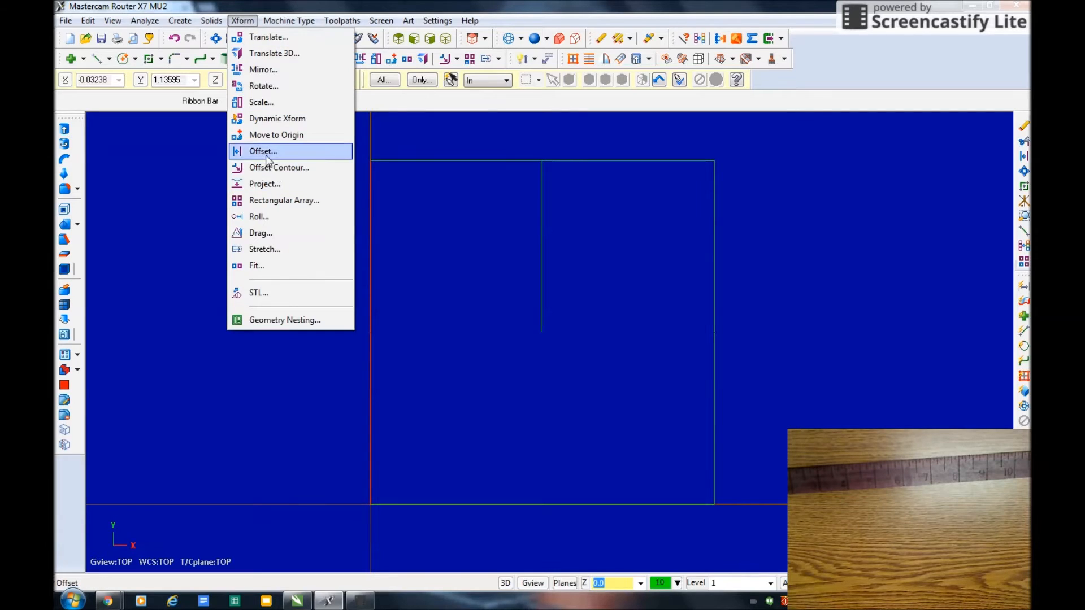
click(263, 151)
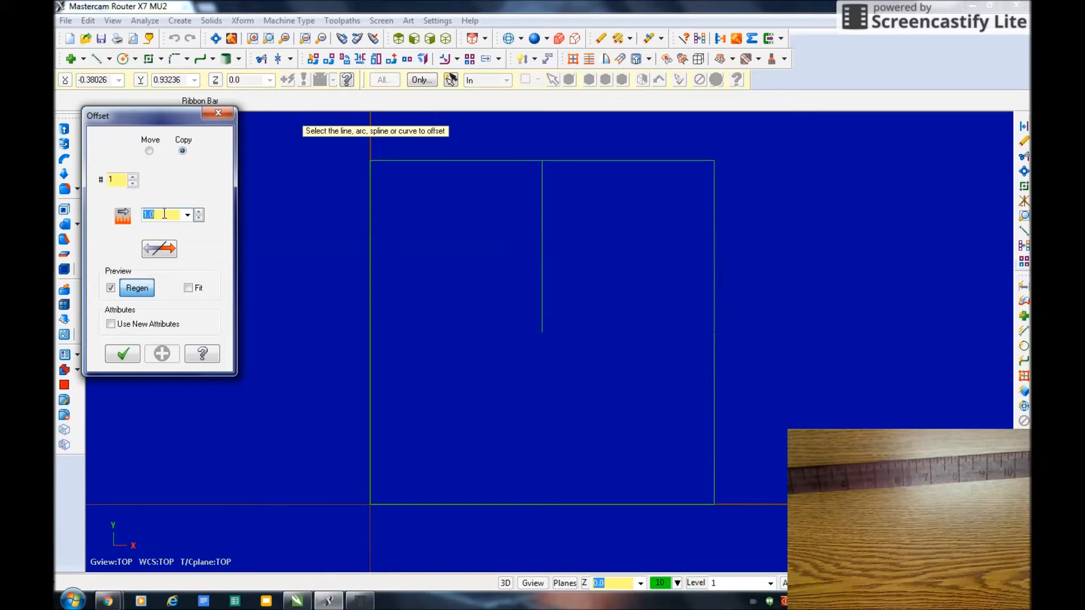
text(.25)
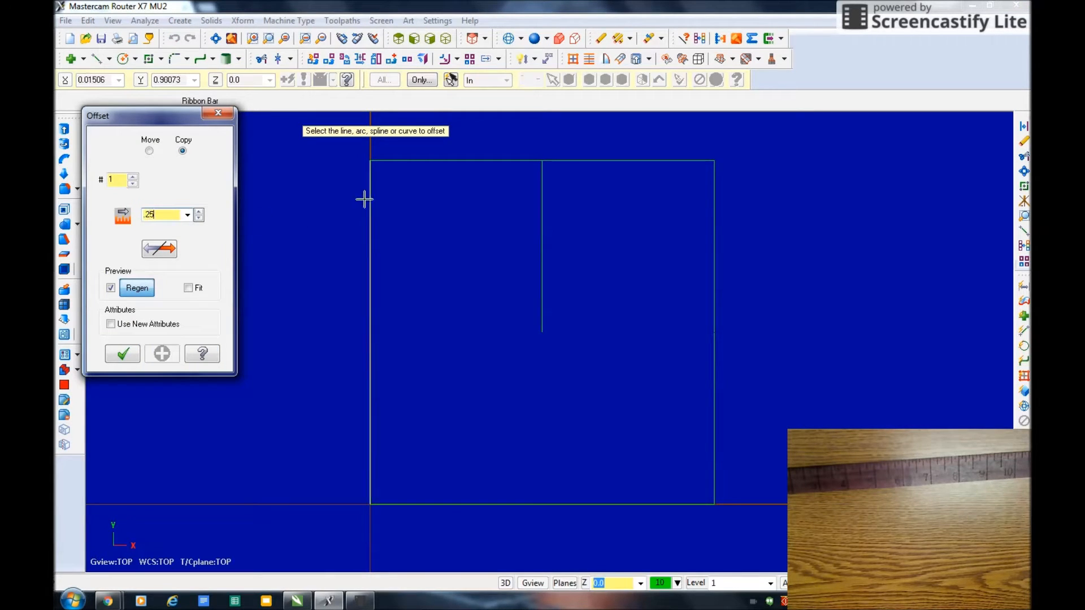
click(451, 160)
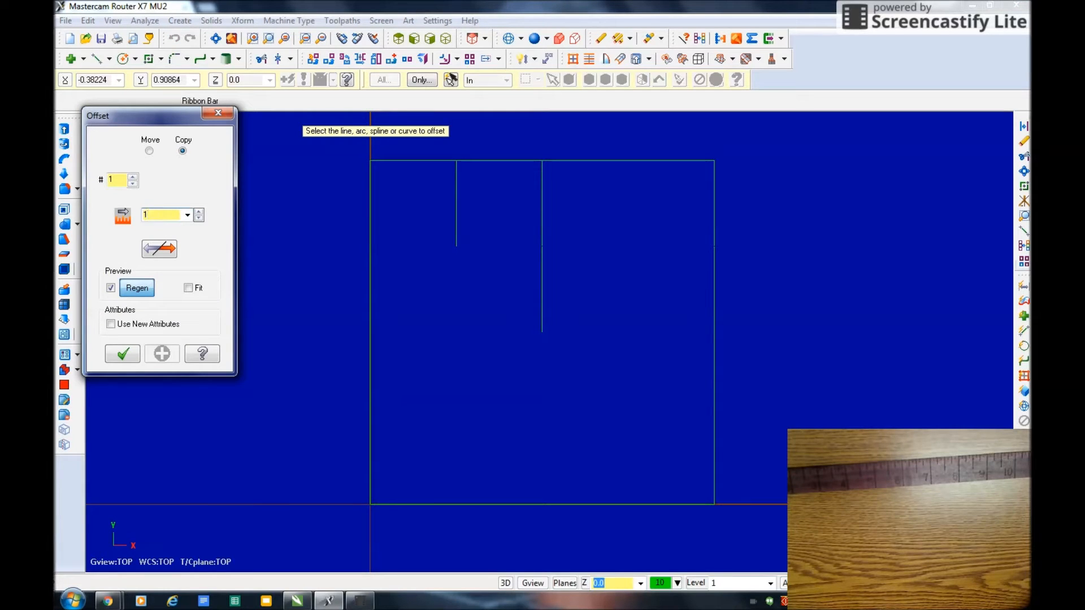
text(1/8)
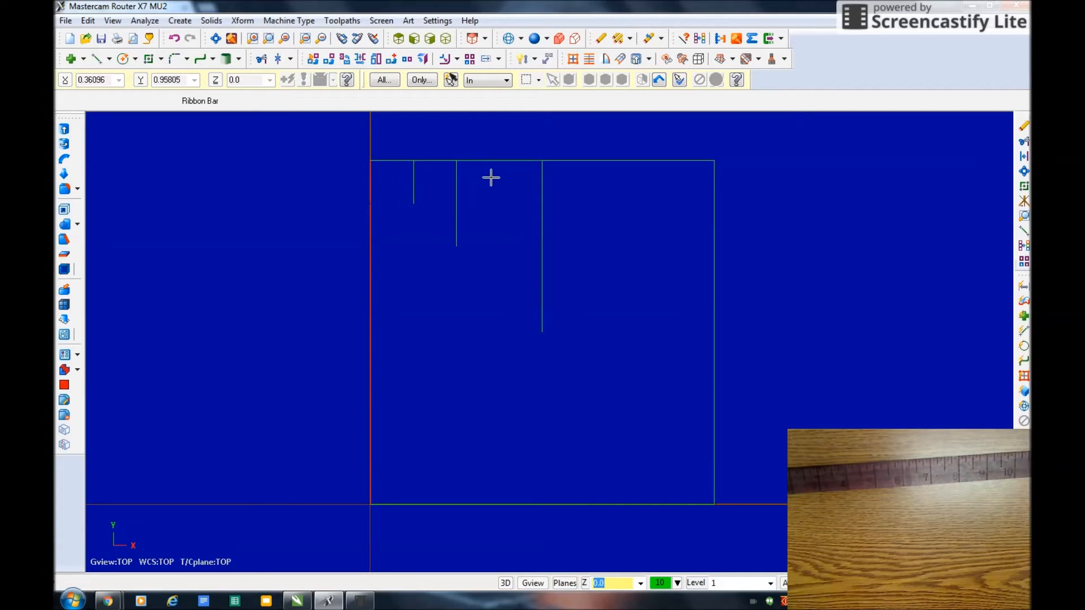
mouse_move(499, 178)
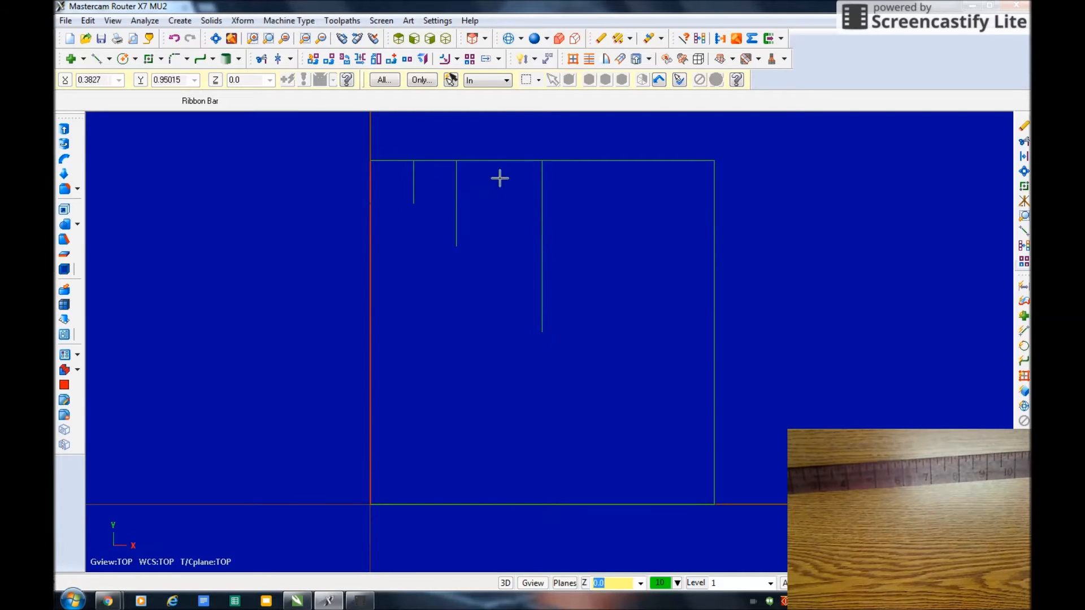
Offset-copy another tick line at distance 0.2.
click(242, 20)
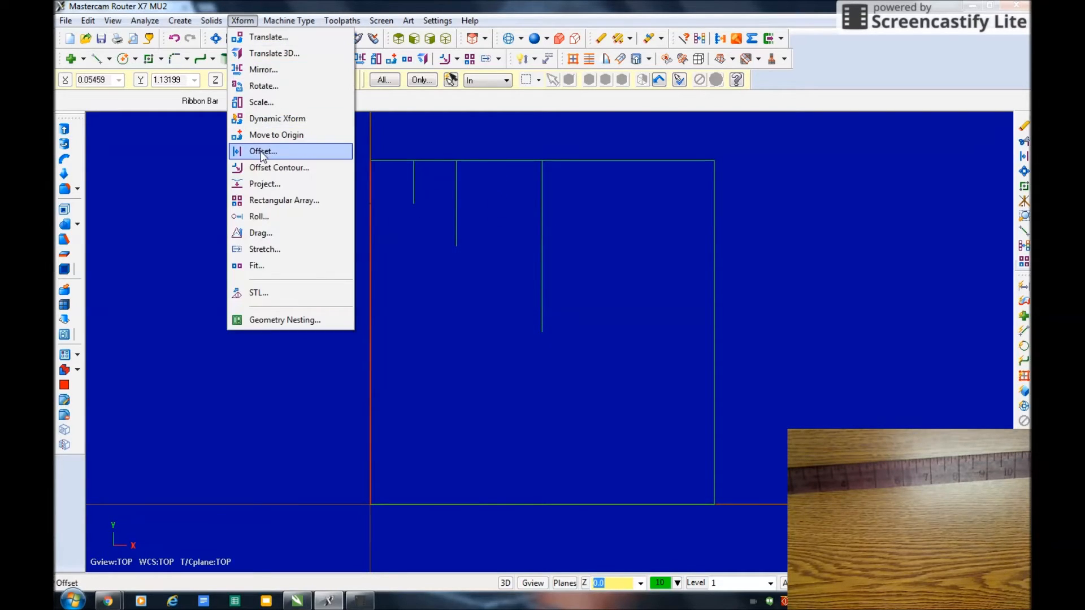
click(261, 151)
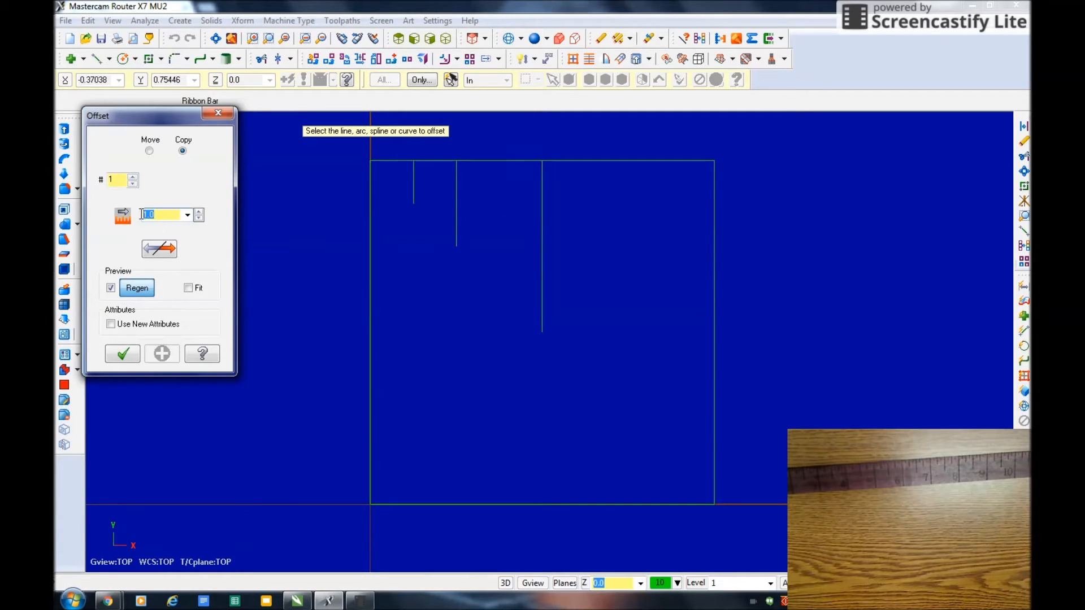
text(.25)
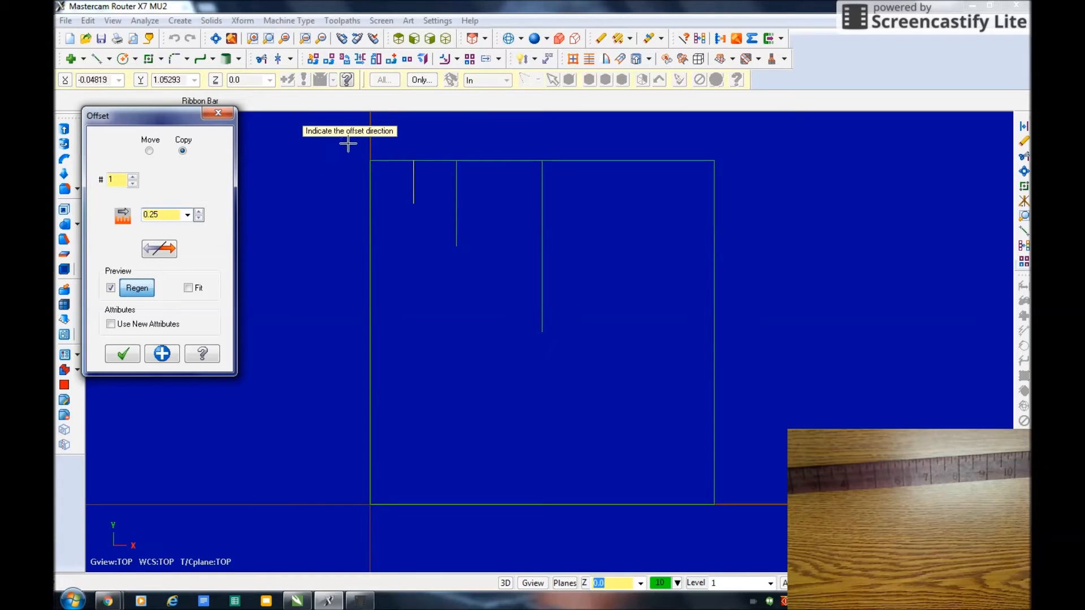
mouse_move(473, 194)
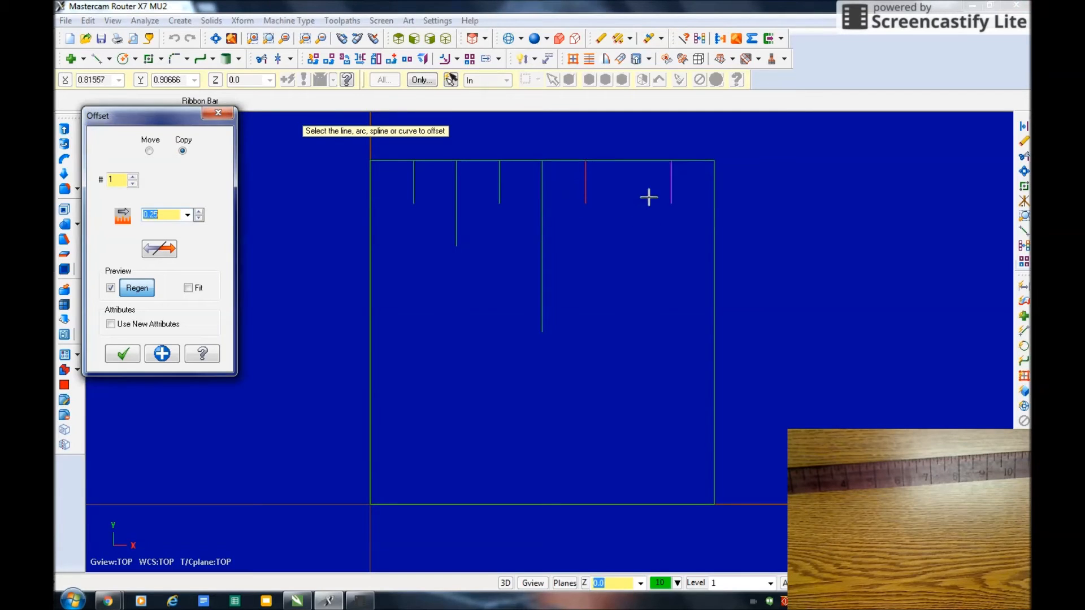
mouse_move(444, 211)
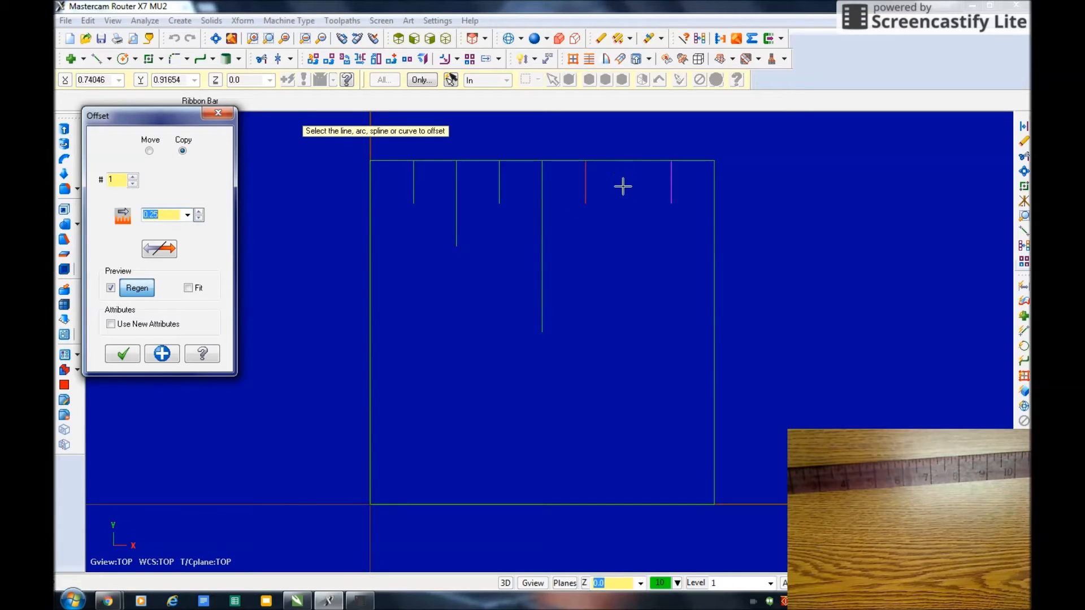
mouse_move(525, 271)
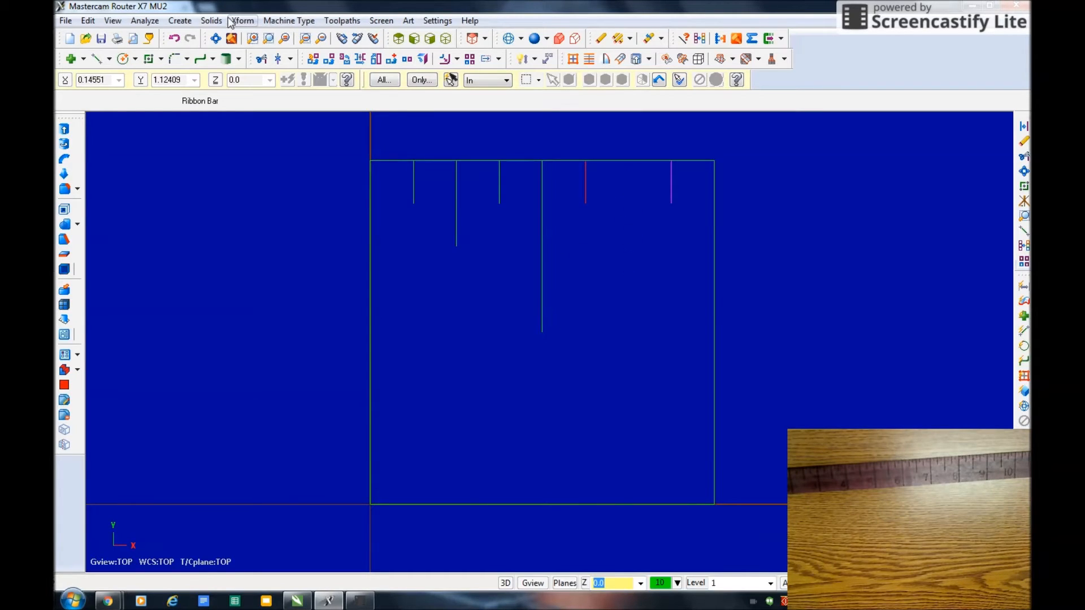
Offset-copy a tick by 1/2 for the longer half-inch line.
click(241, 20)
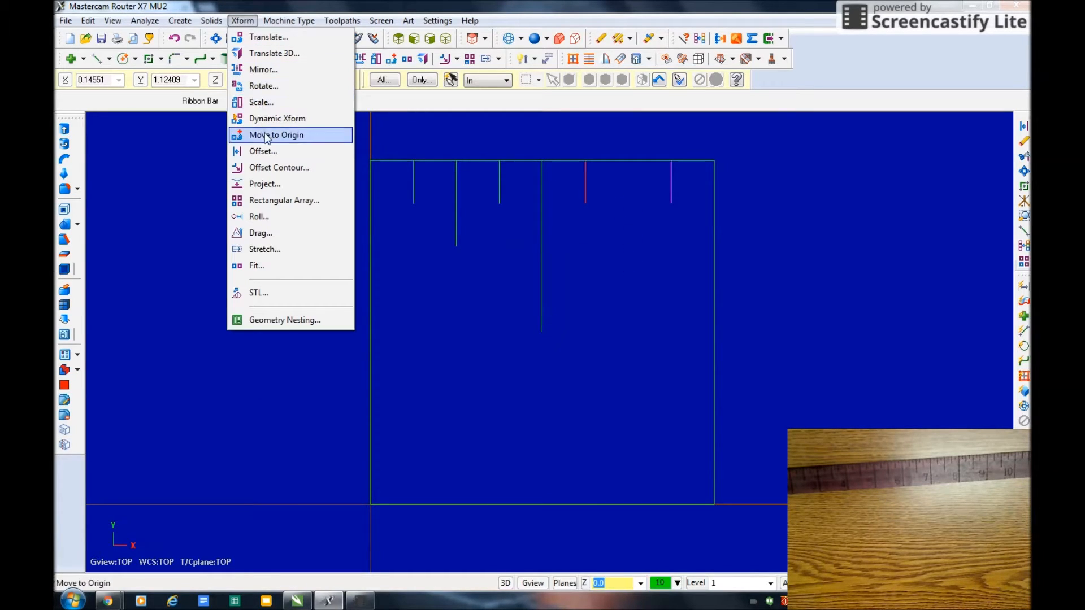
click(262, 151)
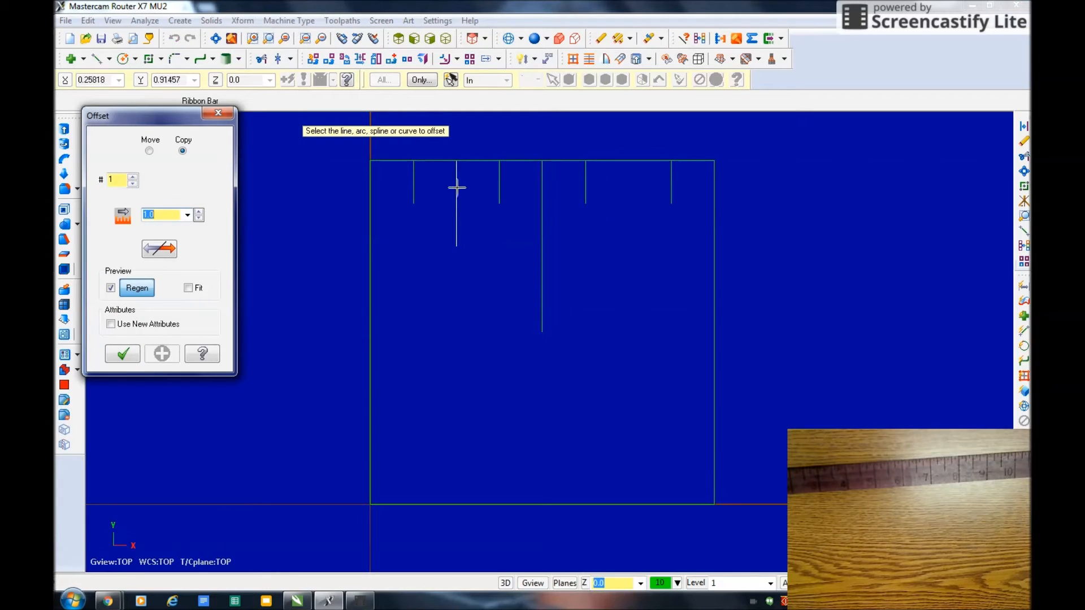
mouse_move(623, 186)
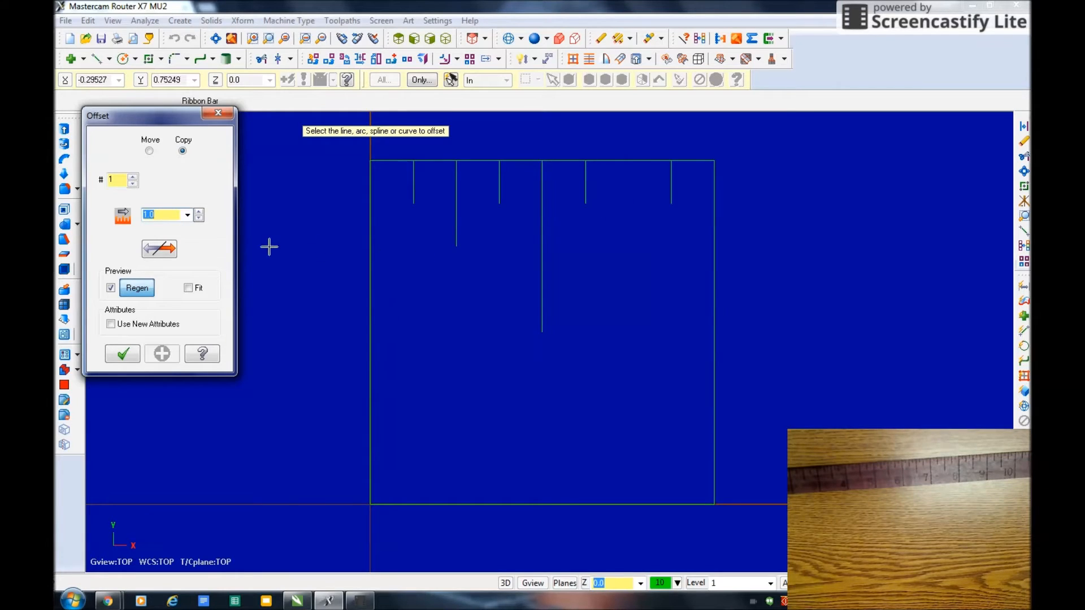
text(1/2)
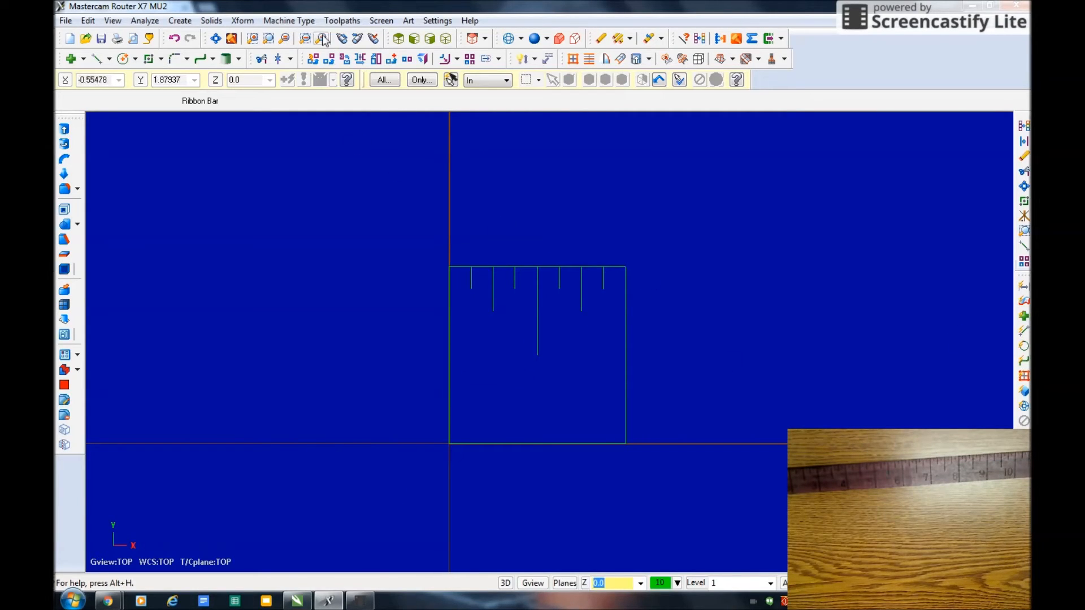
Array the inch section 12 times at 1.0 spacing and clear colours.
click(243, 20)
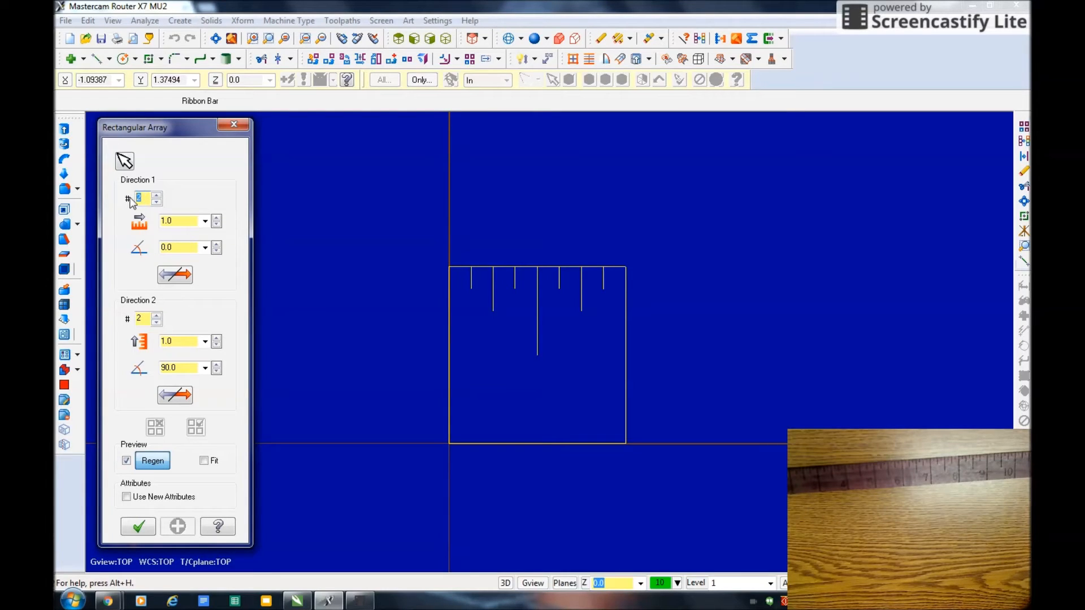
text(12)
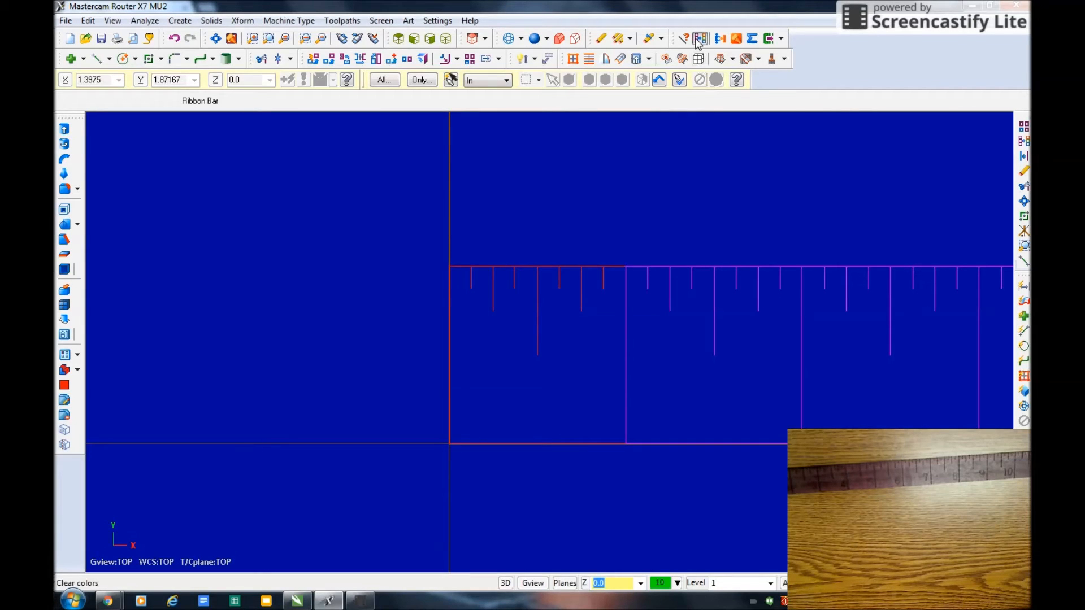
click(216, 39)
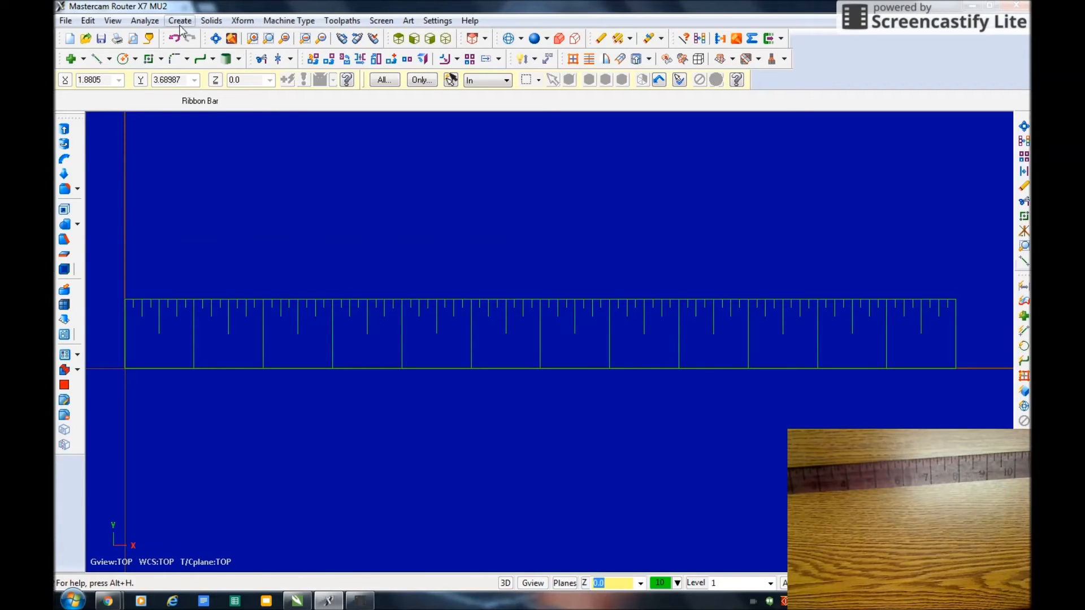
Create a letter '1' label at height 0.3 above the ruler.
click(180, 21)
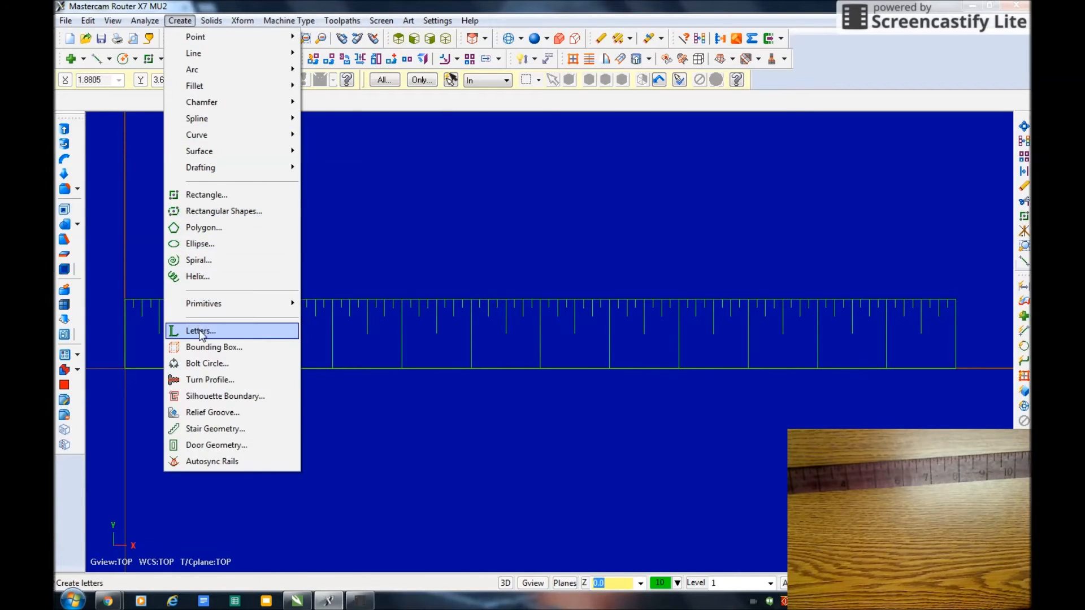
click(199, 331)
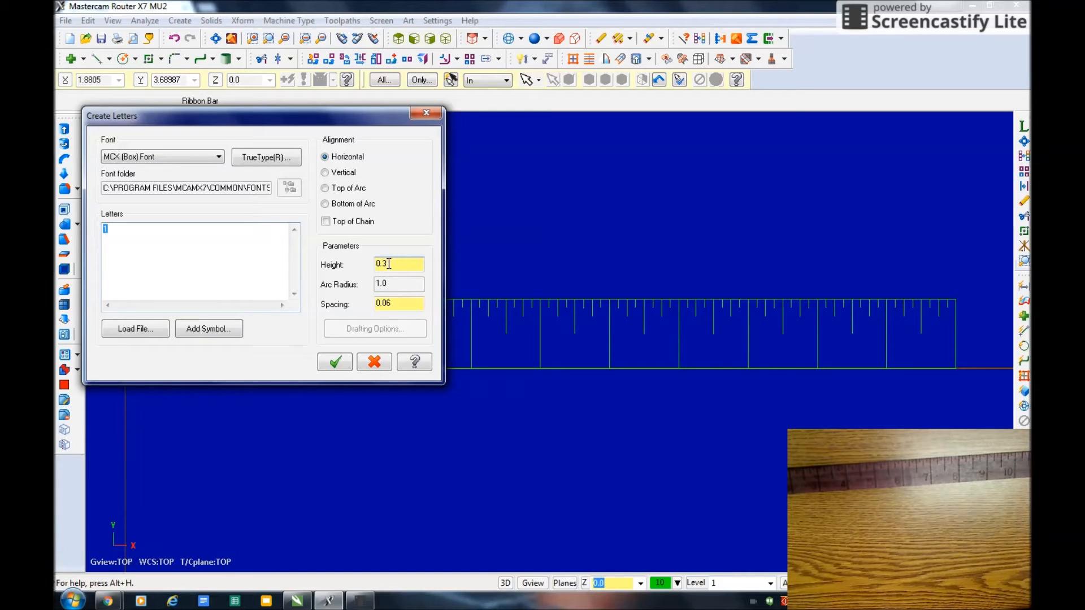
click(334, 362)
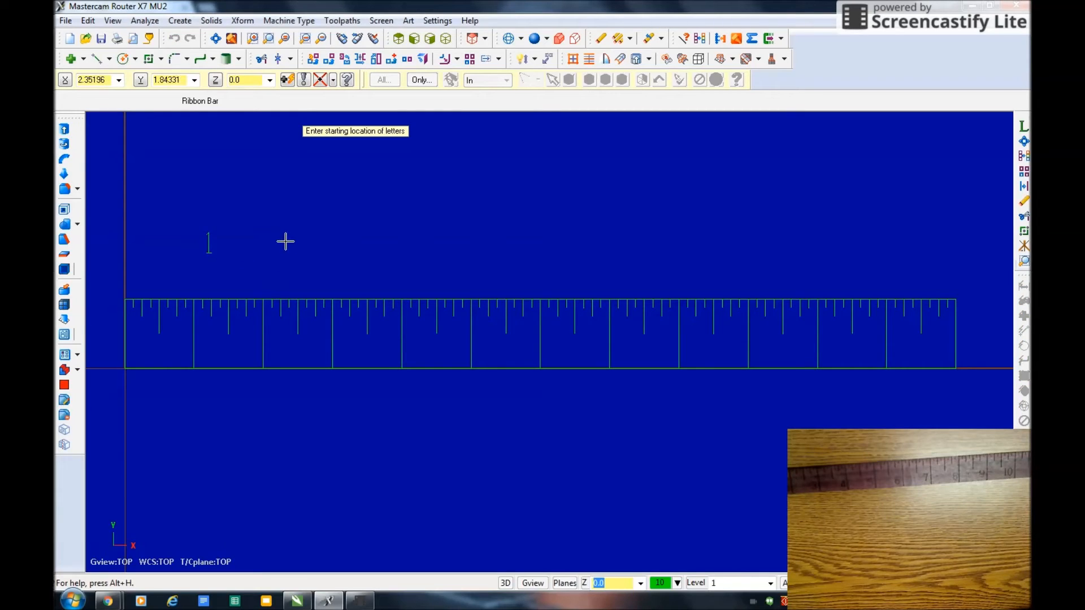
mouse_move(284, 232)
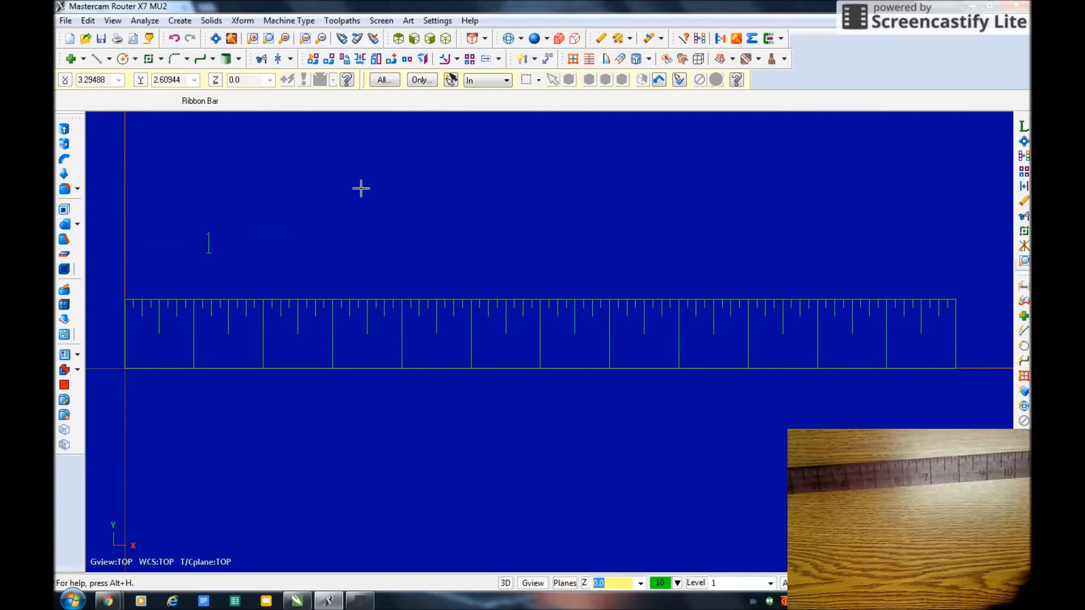
mouse_move(172, 354)
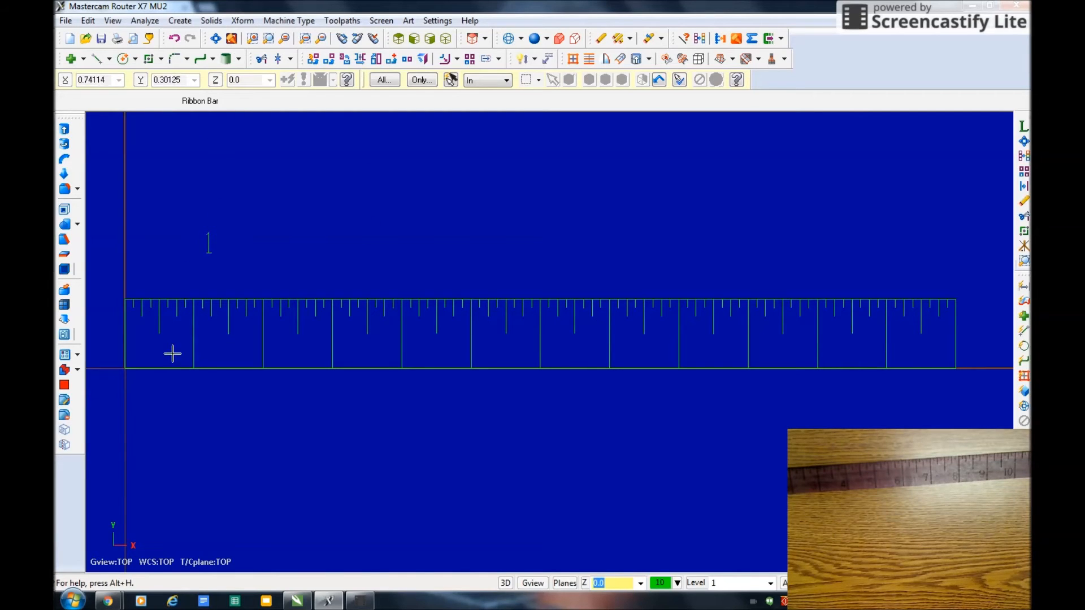
click(242, 20)
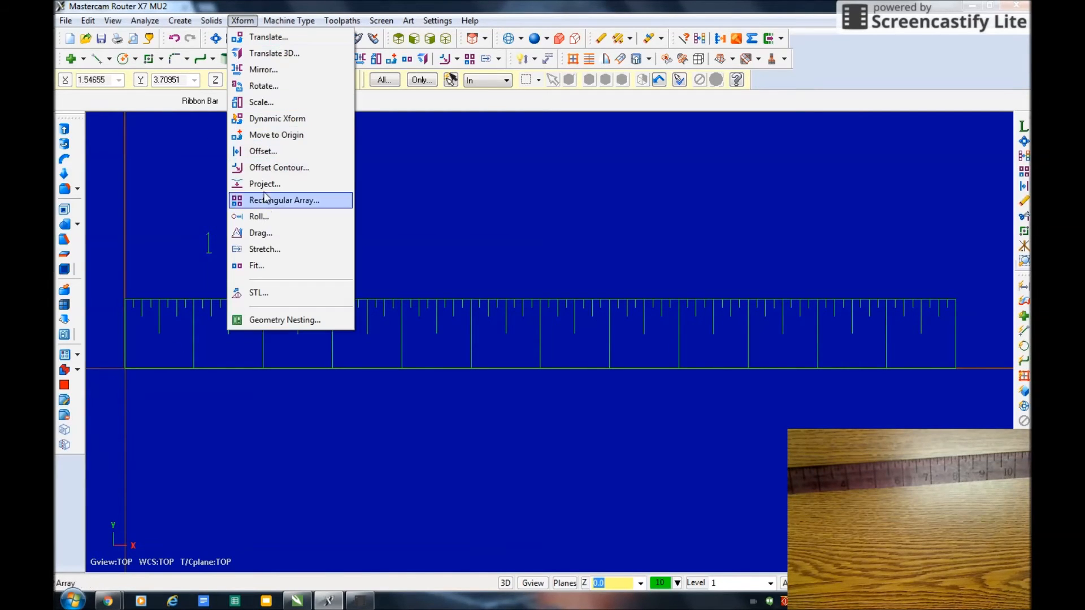
Drag the '1' label down inside the ruler beside the first inch line.
click(261, 233)
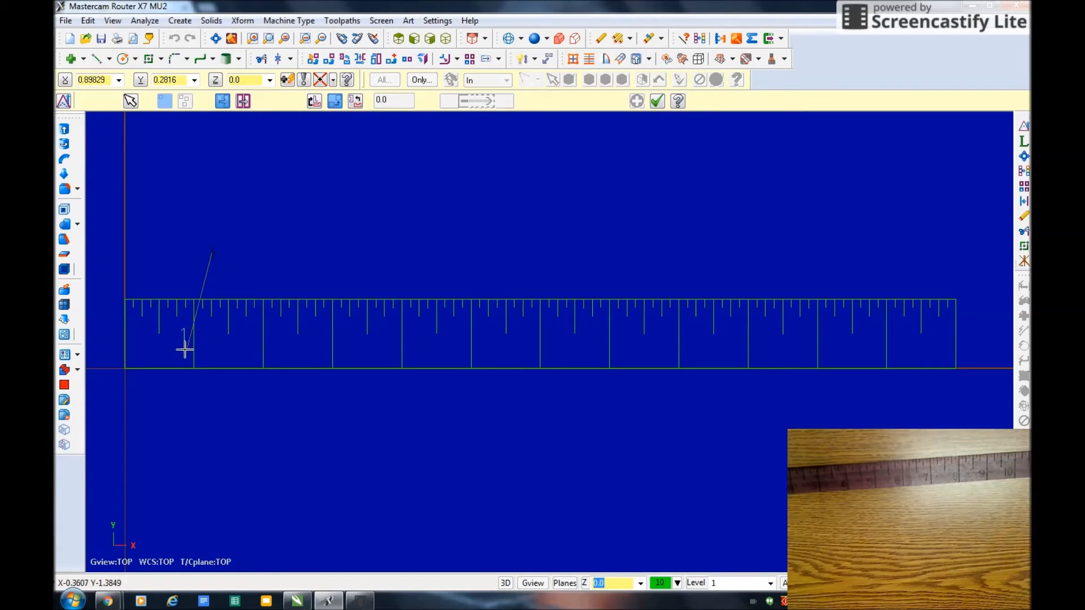
mouse_move(187, 364)
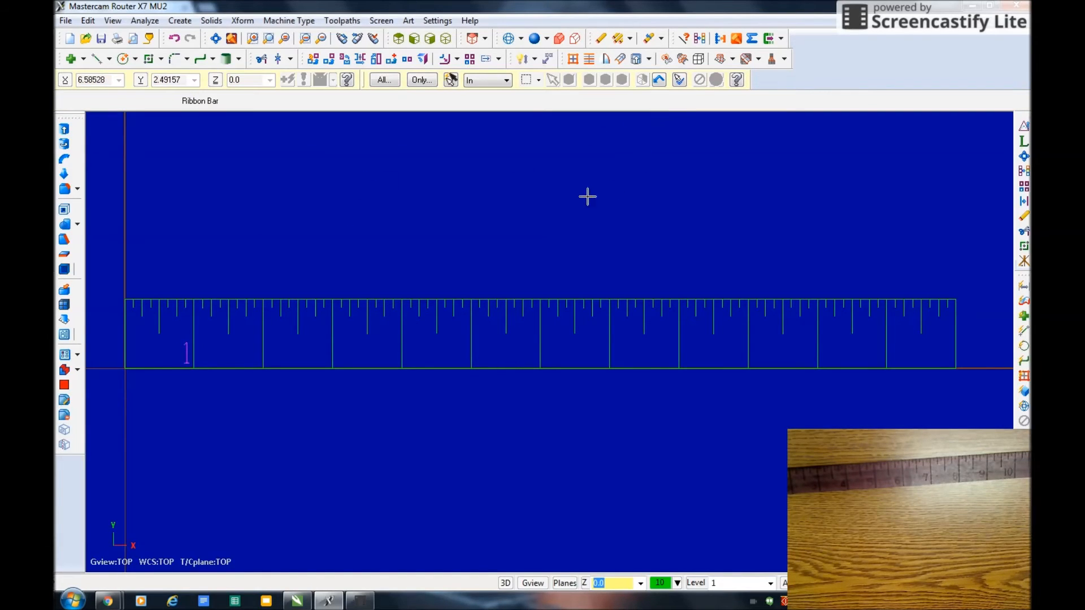
Create a letter '2' label at height 0.3 above the ruler.
click(180, 21)
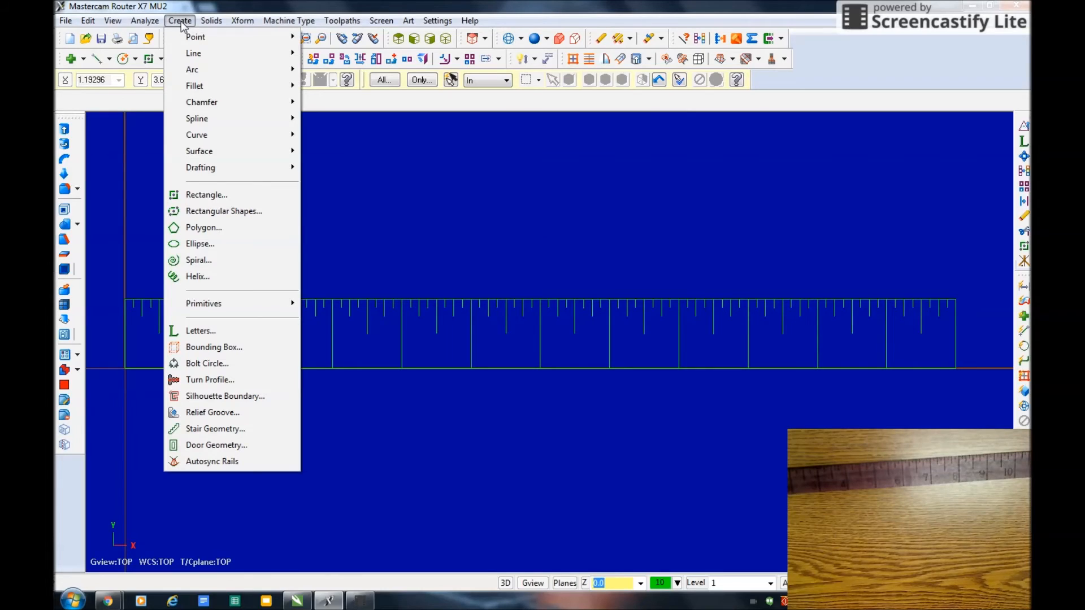
click(201, 331)
text(2)
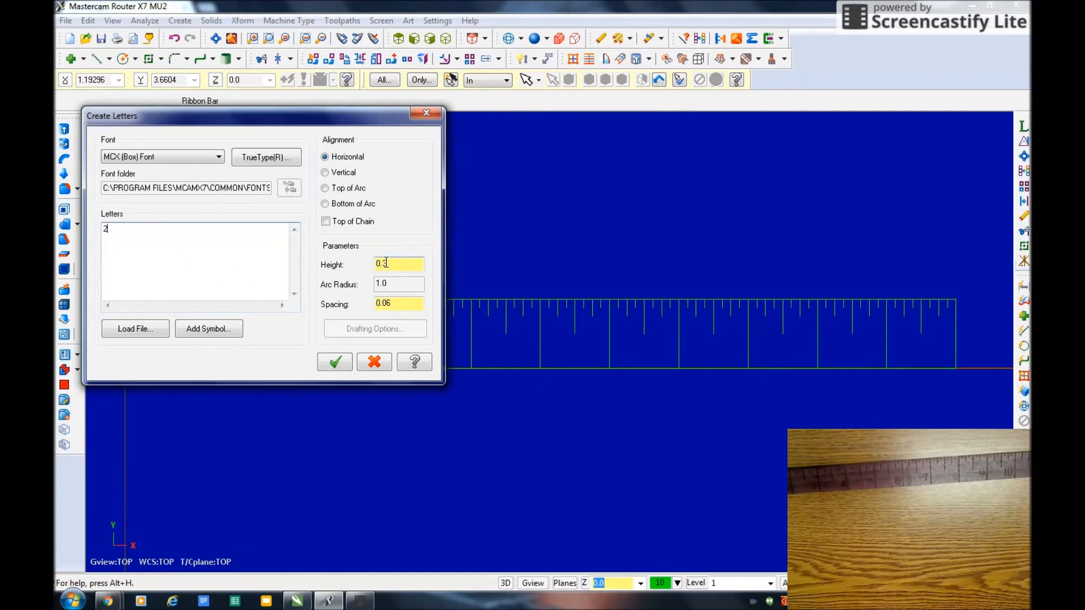
click(334, 362)
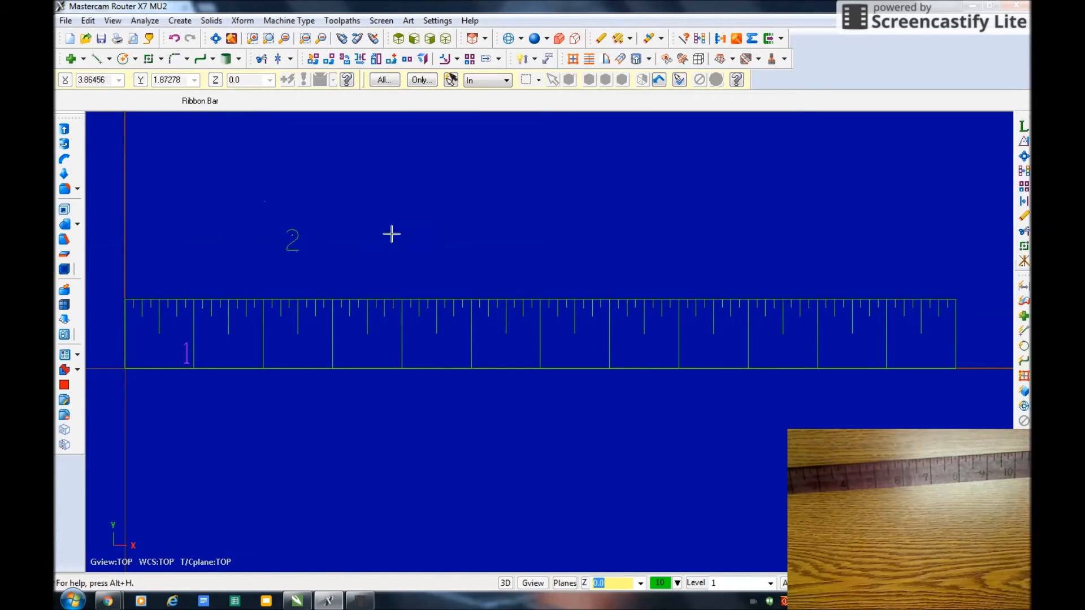
Drag the '2' label inside the ruler beside the second inch line.
click(243, 21)
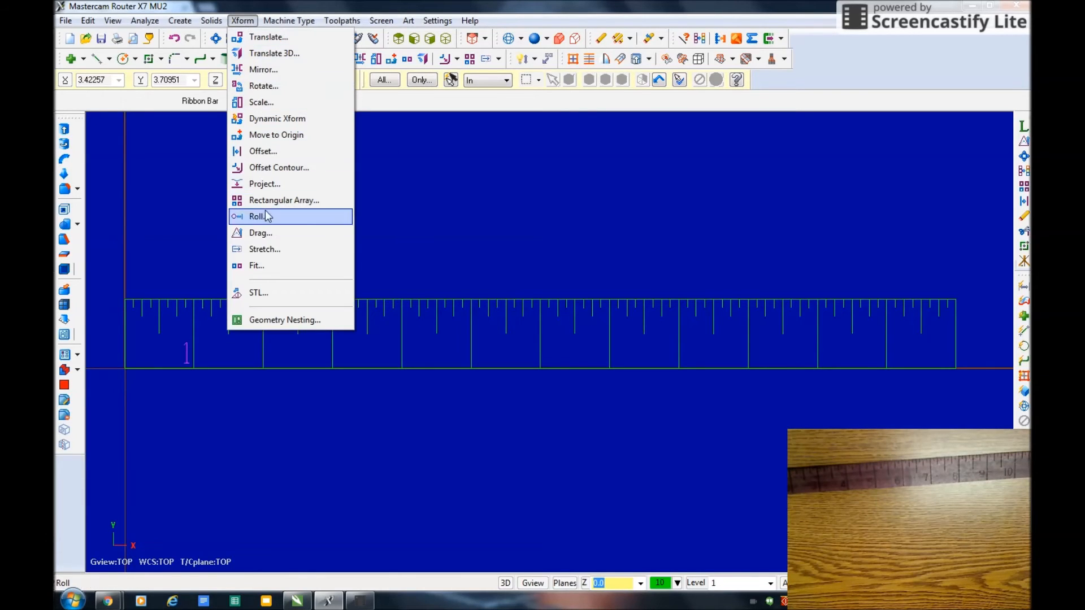
click(261, 233)
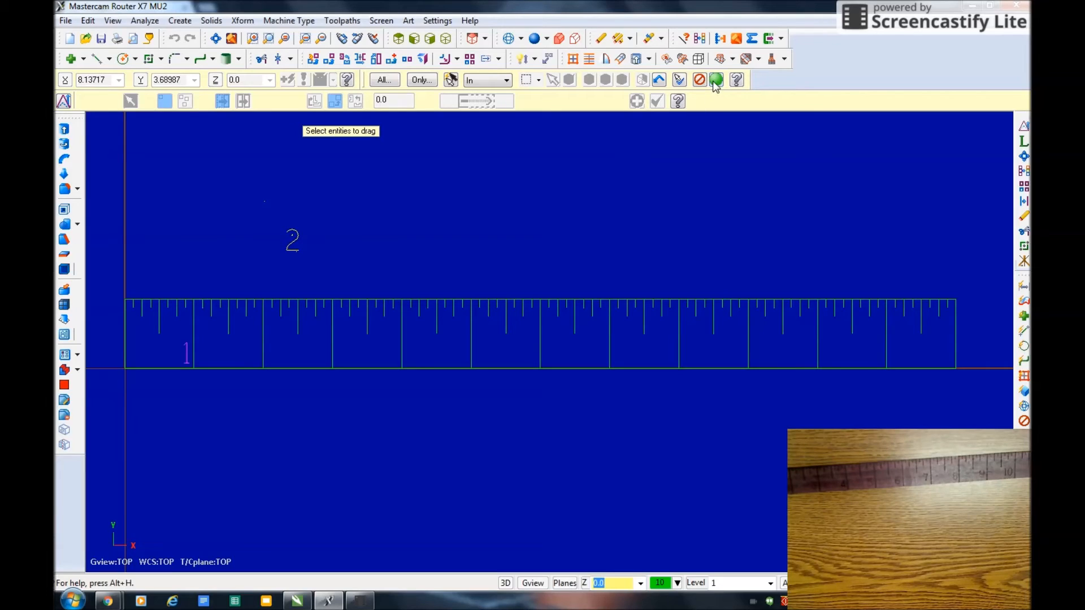
mouse_move(714, 82)
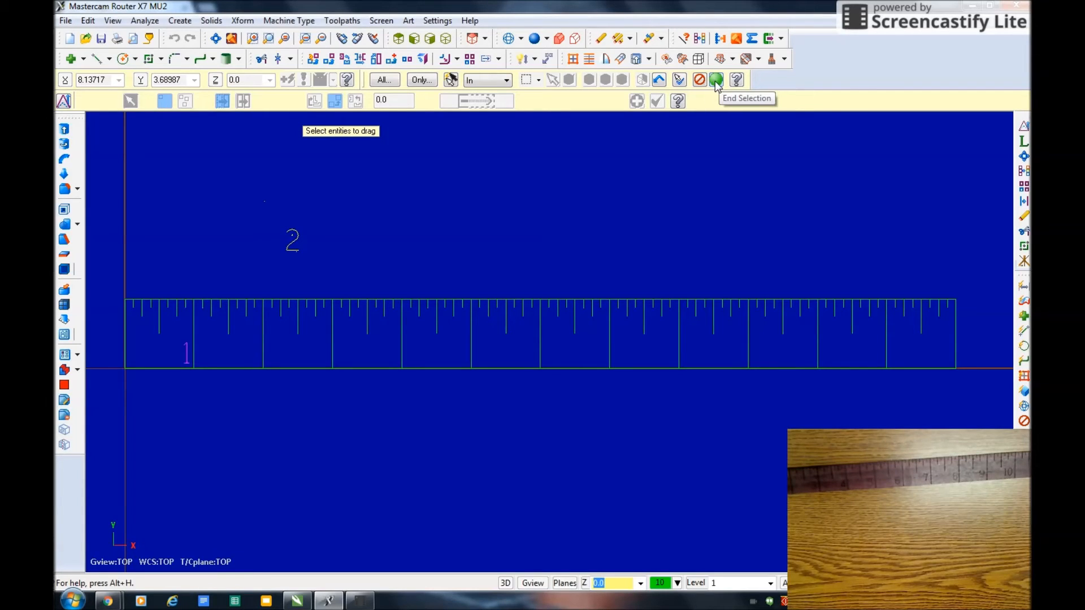
click(715, 79)
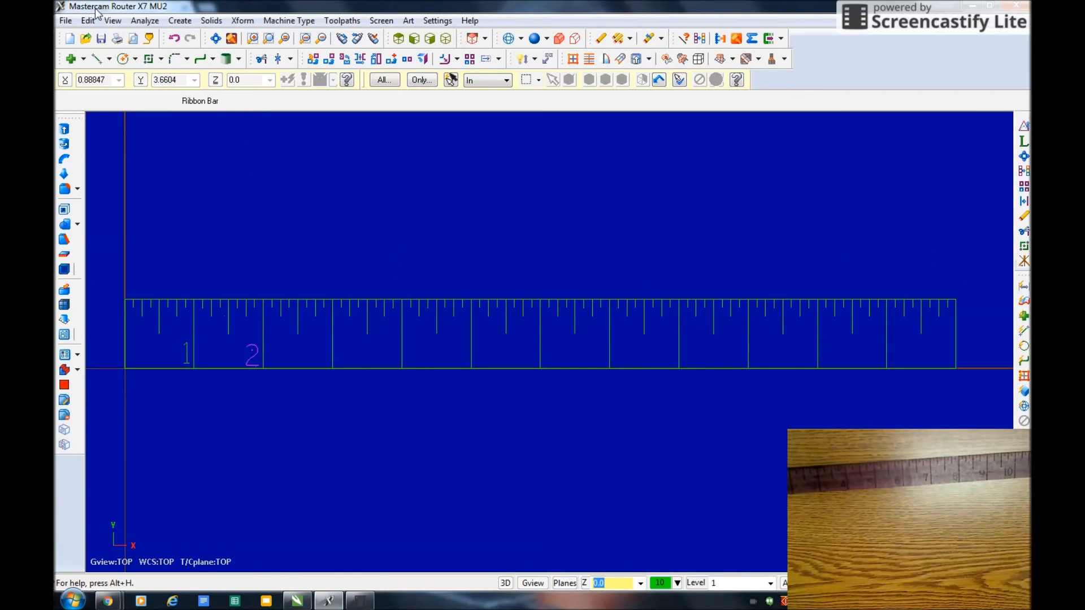
click(65, 20)
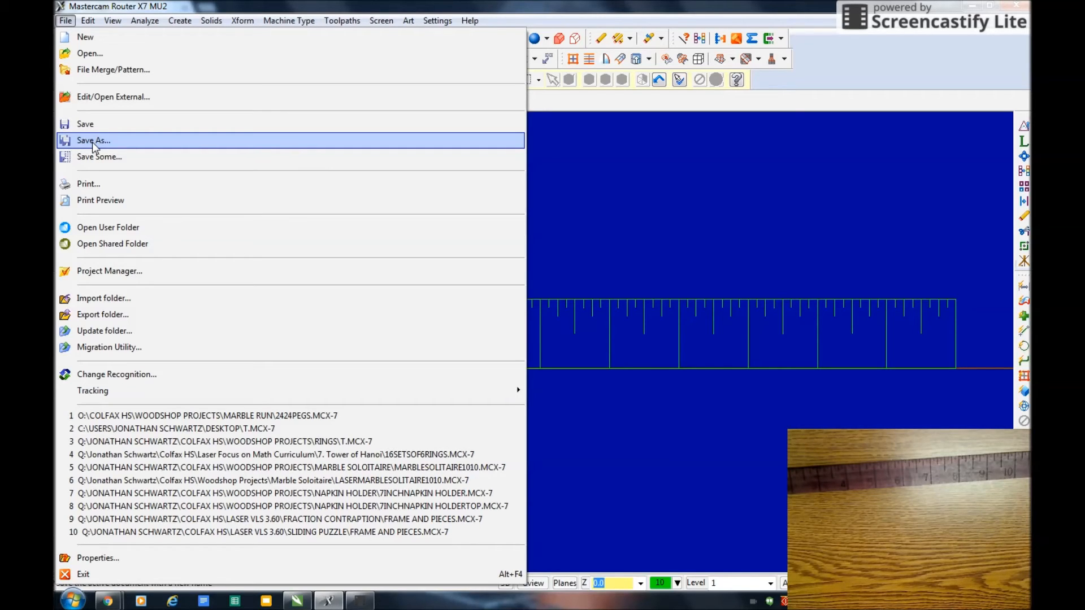
Save the ruler as an AutoCAD DXF file on the Desktop.
key(Escape)
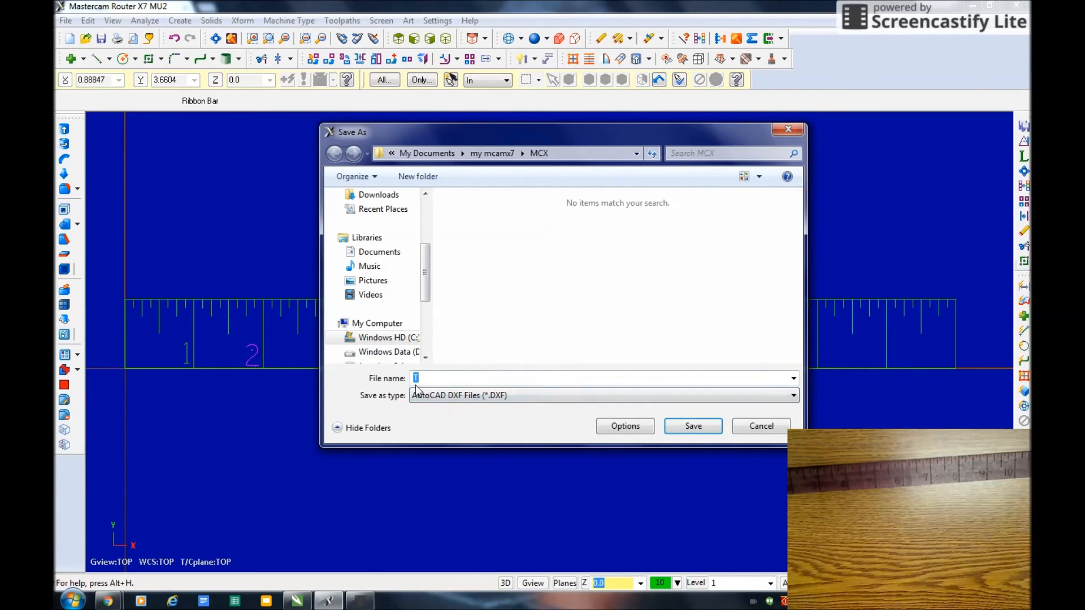
mouse_move(456, 365)
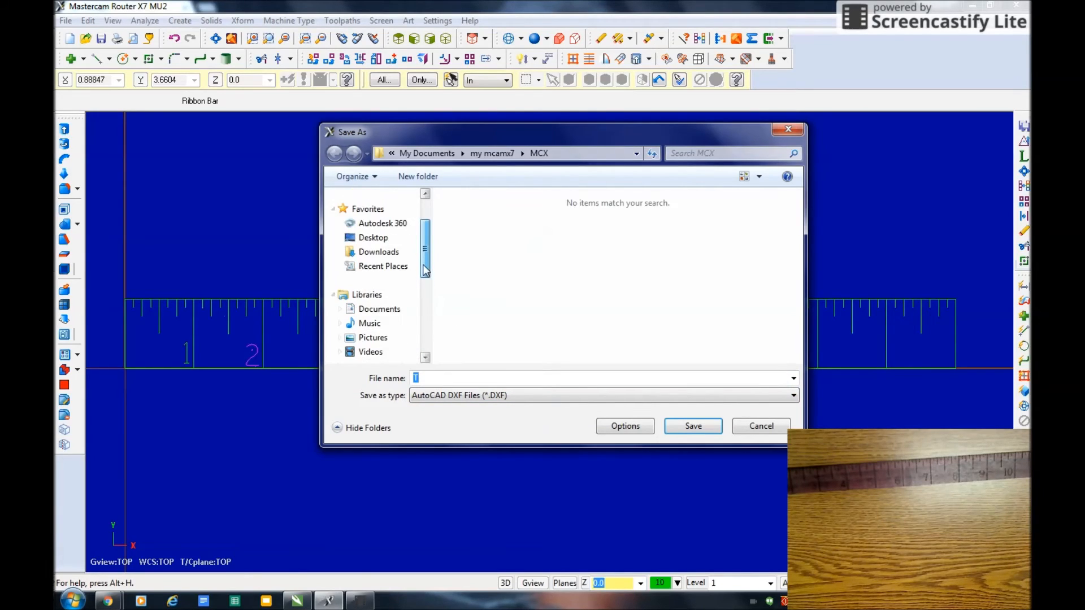
click(373, 237)
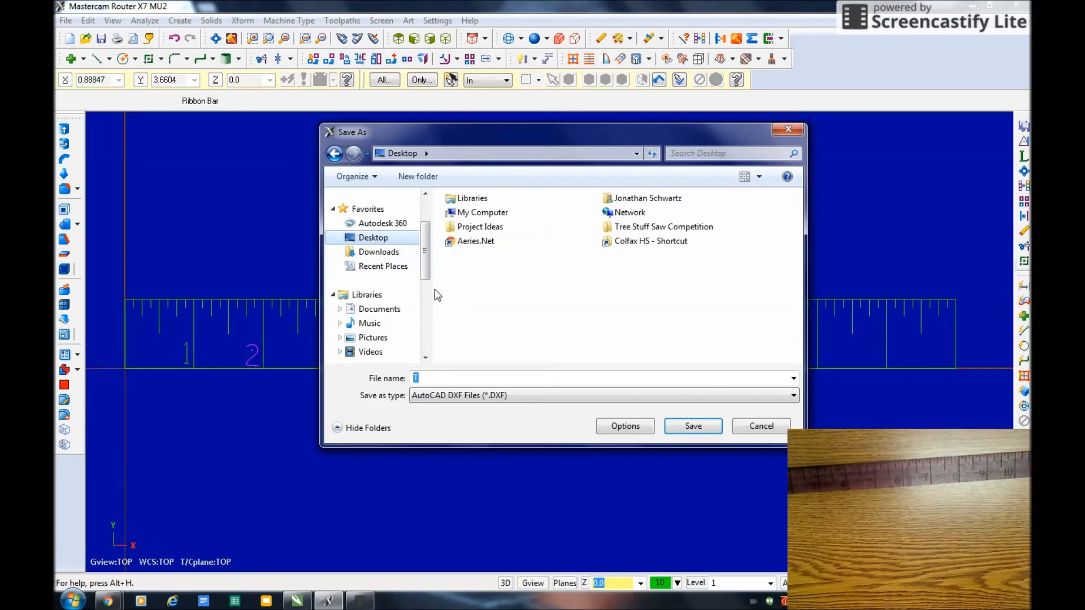
mouse_move(549, 421)
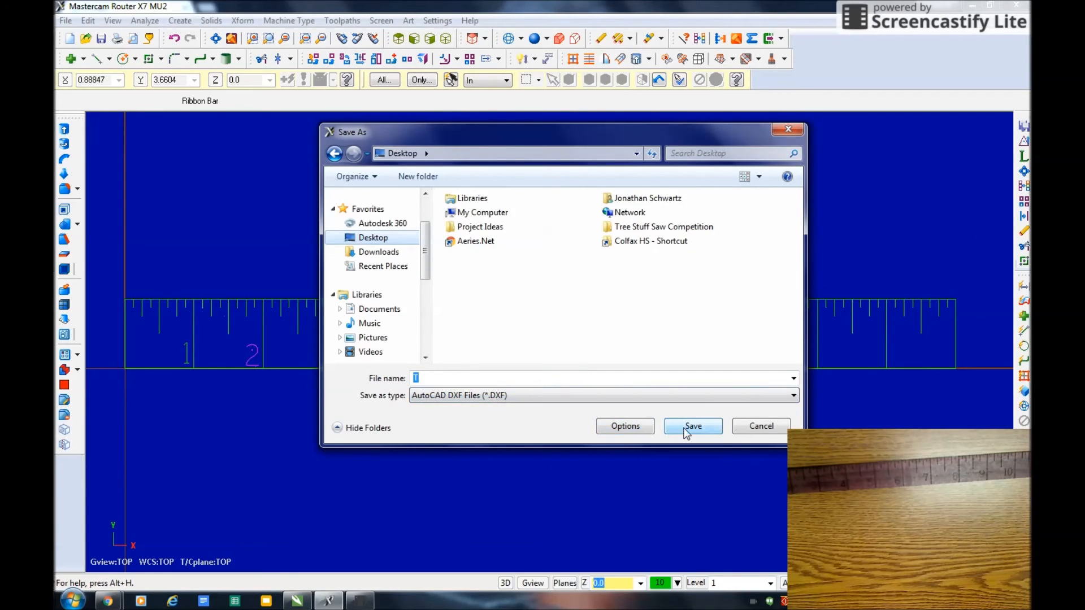
click(693, 427)
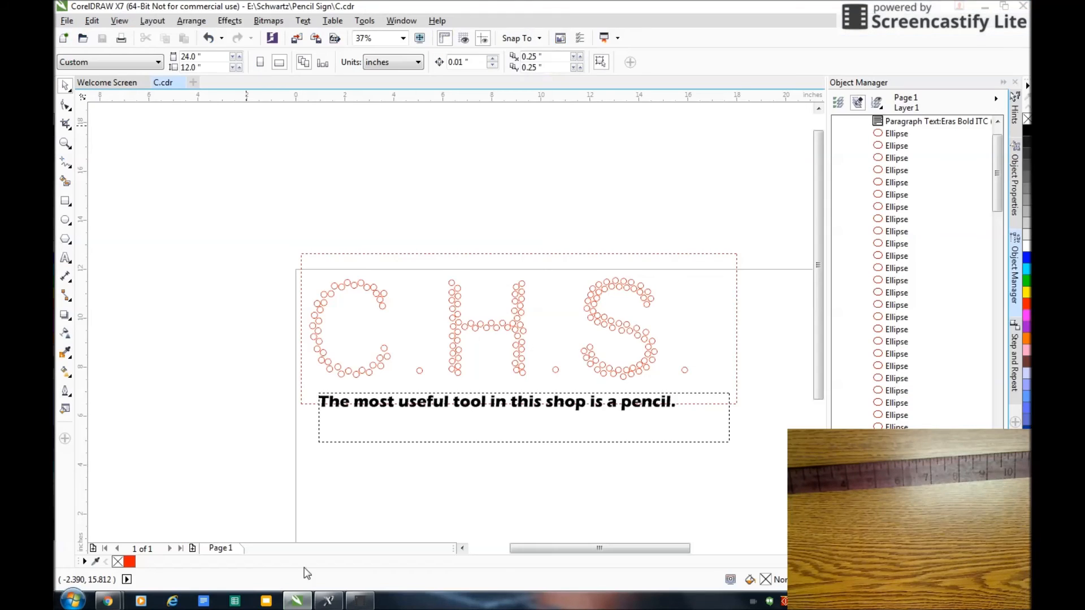
mouse_move(443, 235)
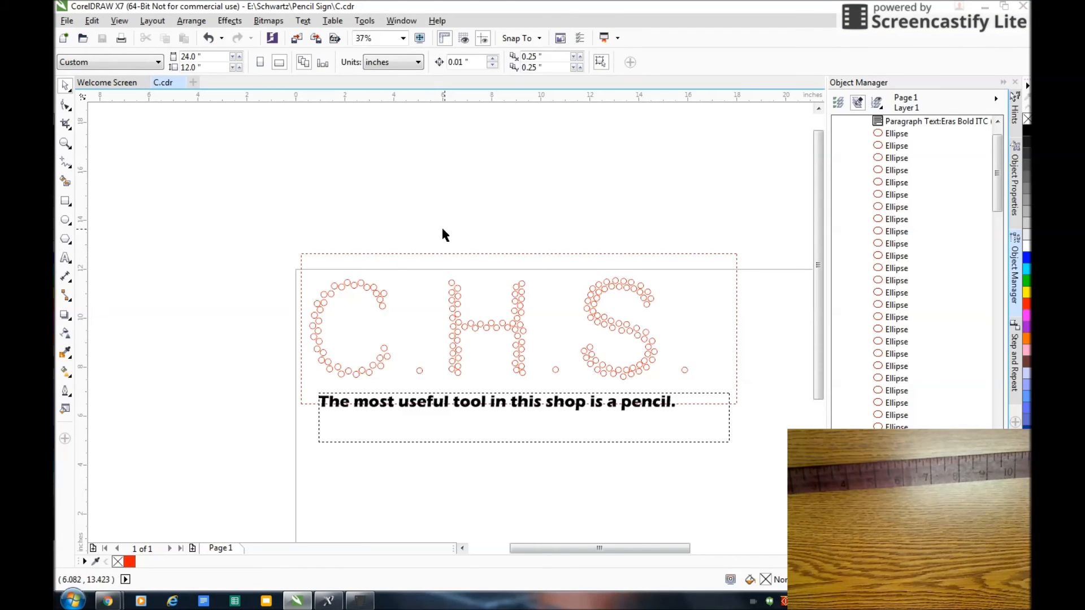
Create a new blank 24 x 12 inch RGB document in CorelDRAW.
click(66, 20)
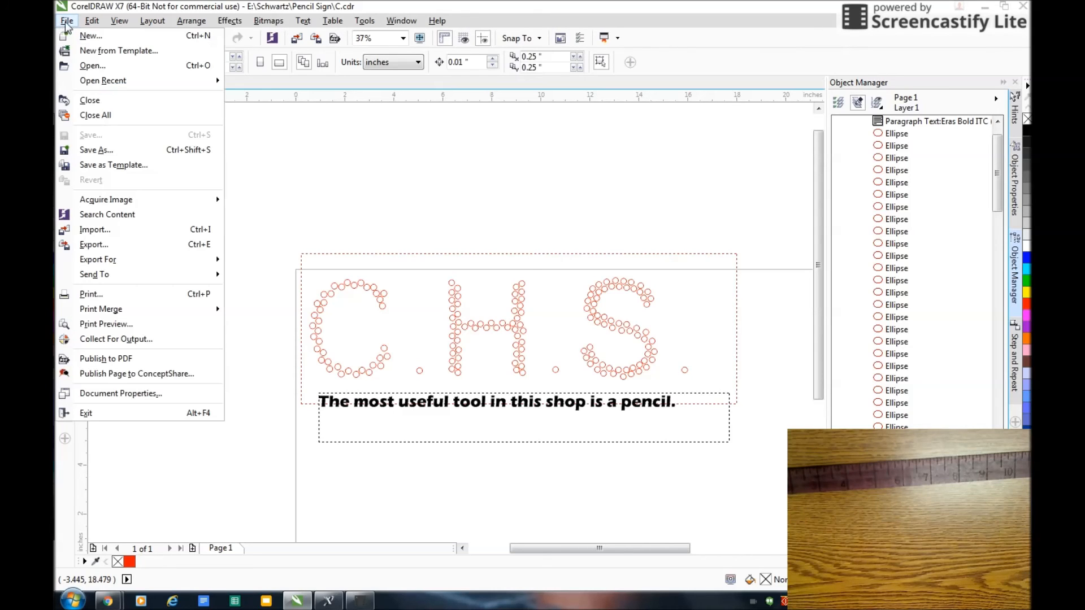
mouse_move(97, 37)
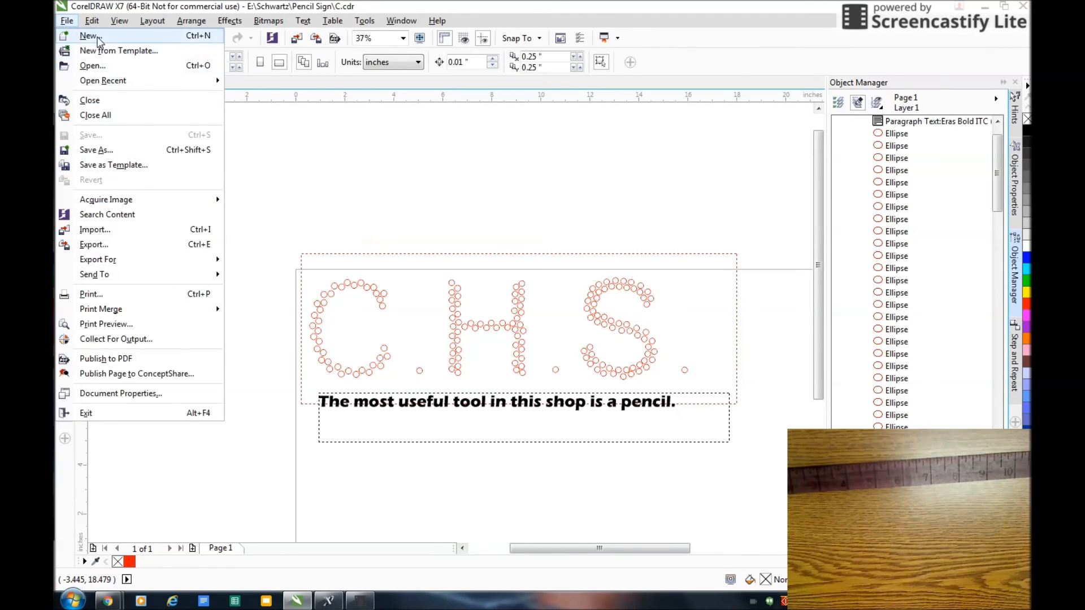
click(88, 36)
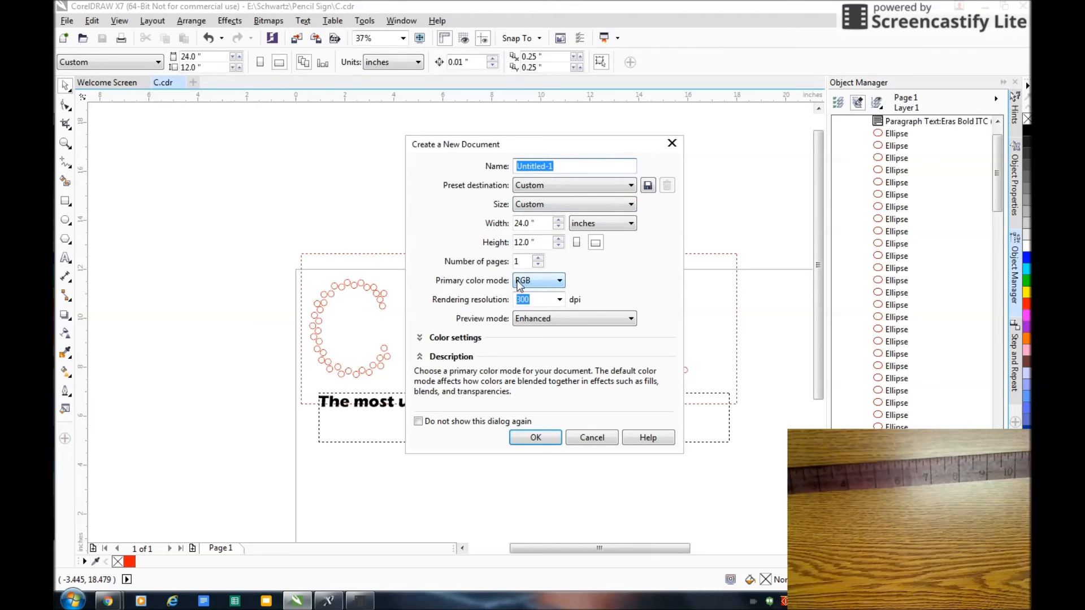
mouse_move(530, 288)
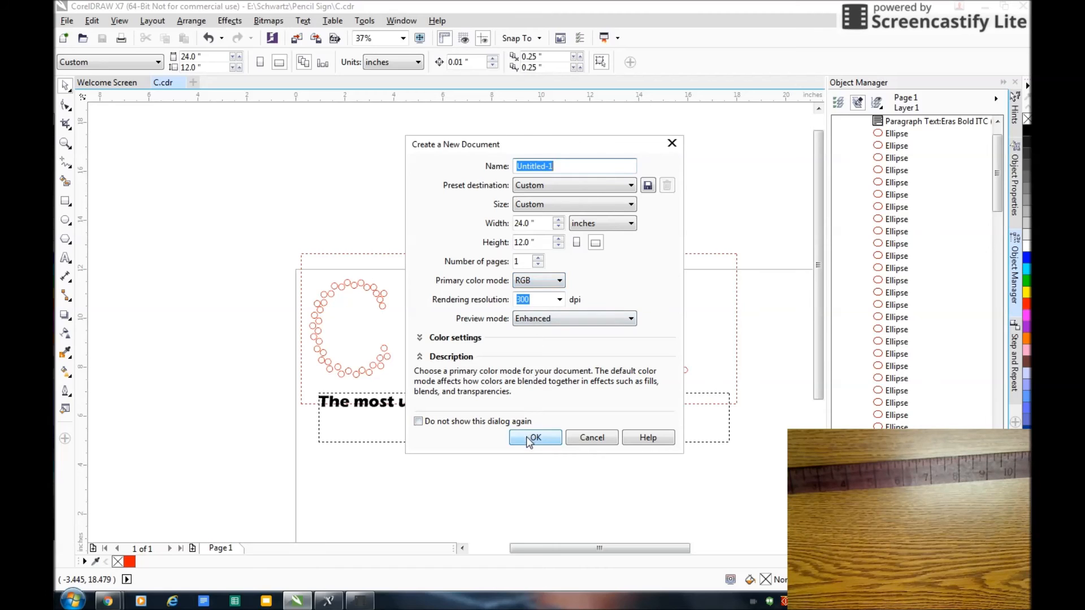
click(535, 437)
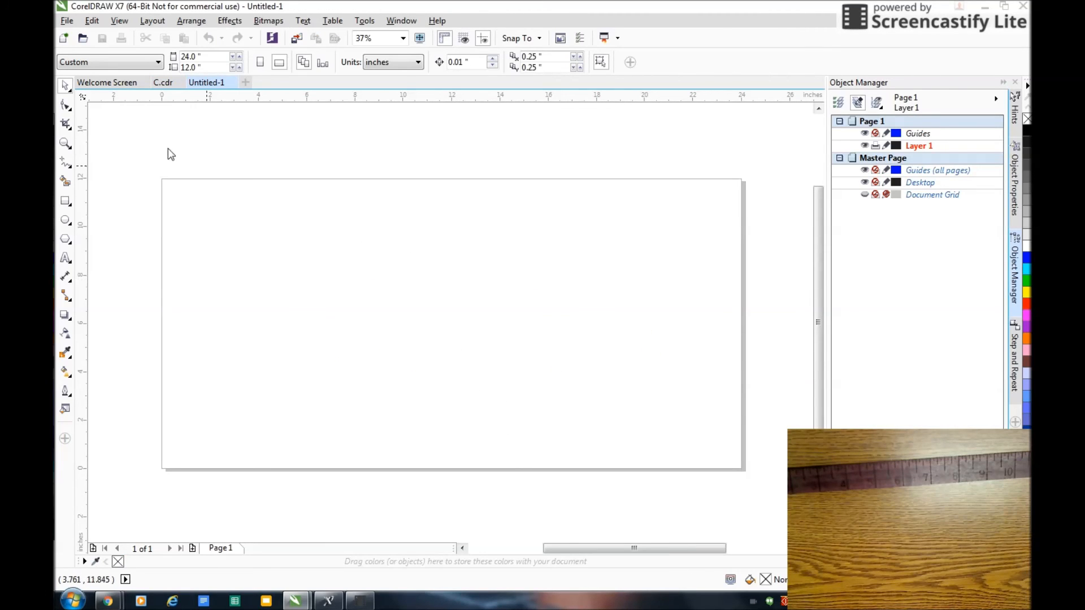
Import the ruler DXF from the Desktop onto the new page, accepting the AutoCAD import settings.
click(66, 20)
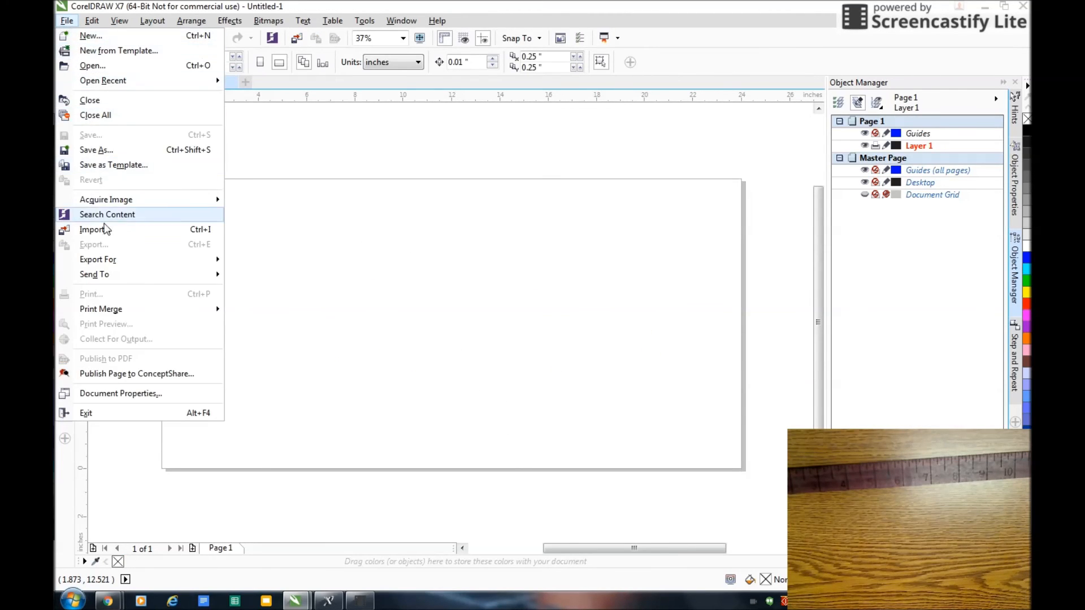
click(93, 230)
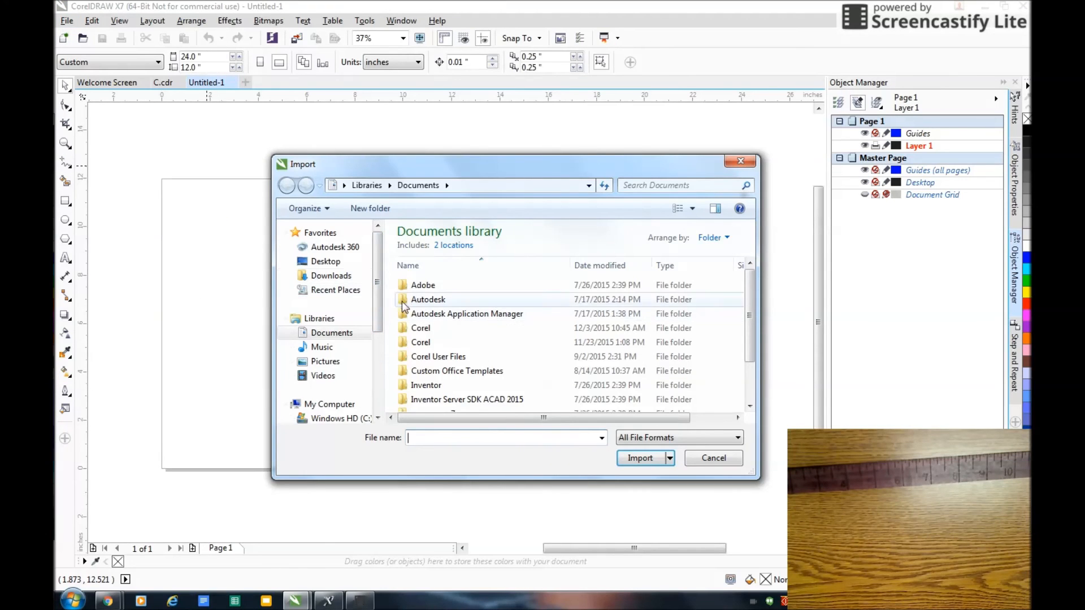
click(325, 262)
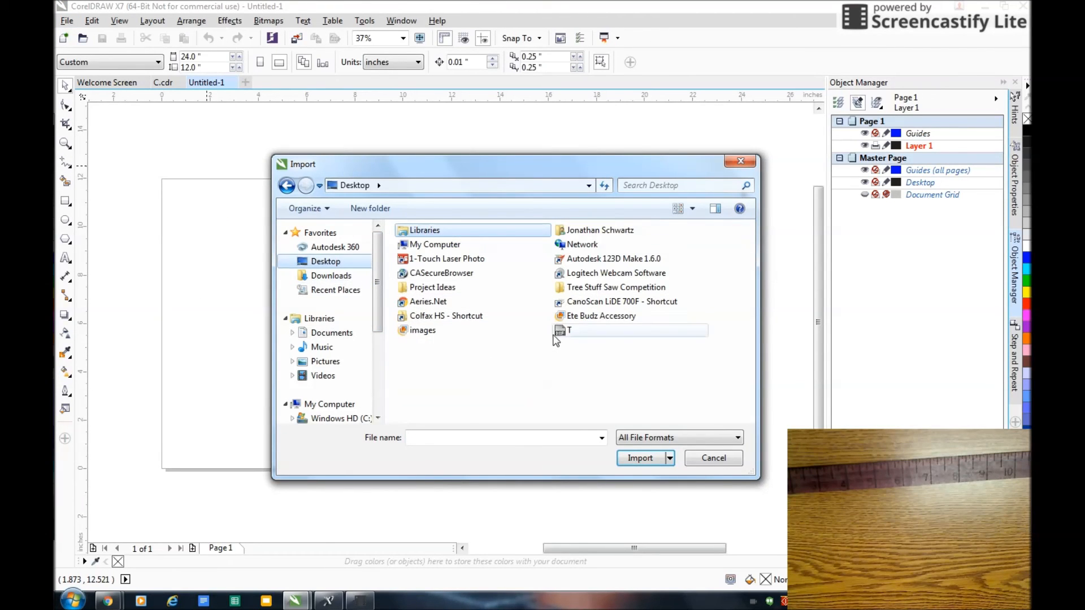
click(640, 458)
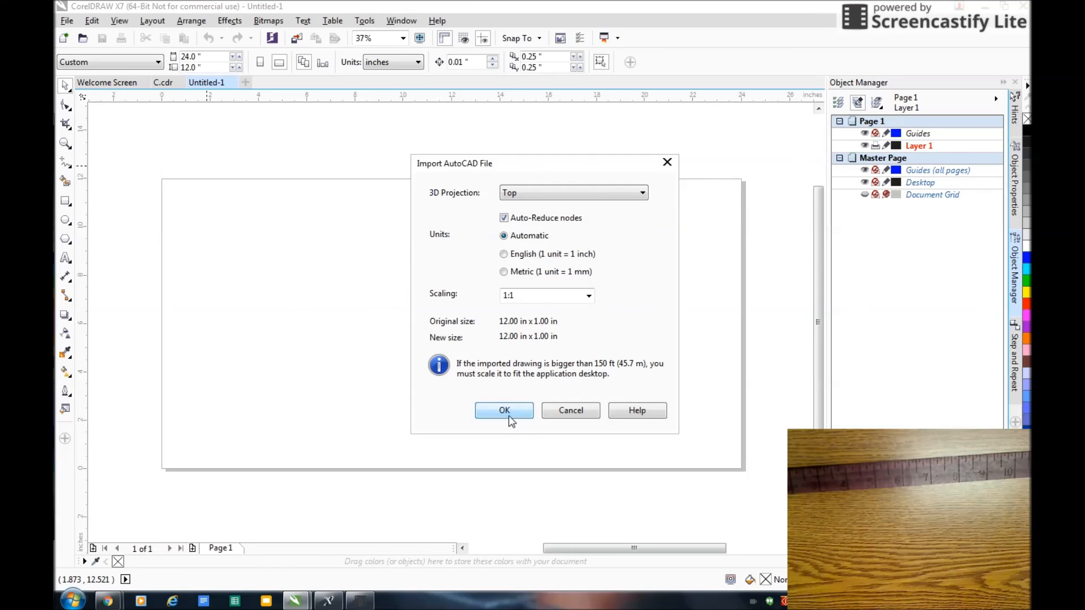
click(504, 410)
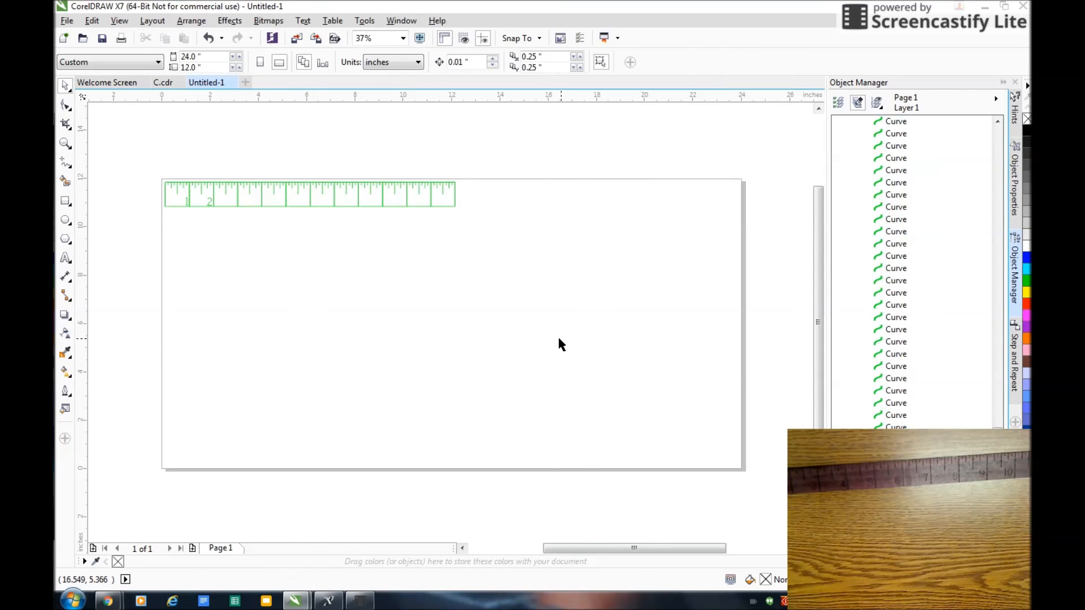
mouse_move(307, 225)
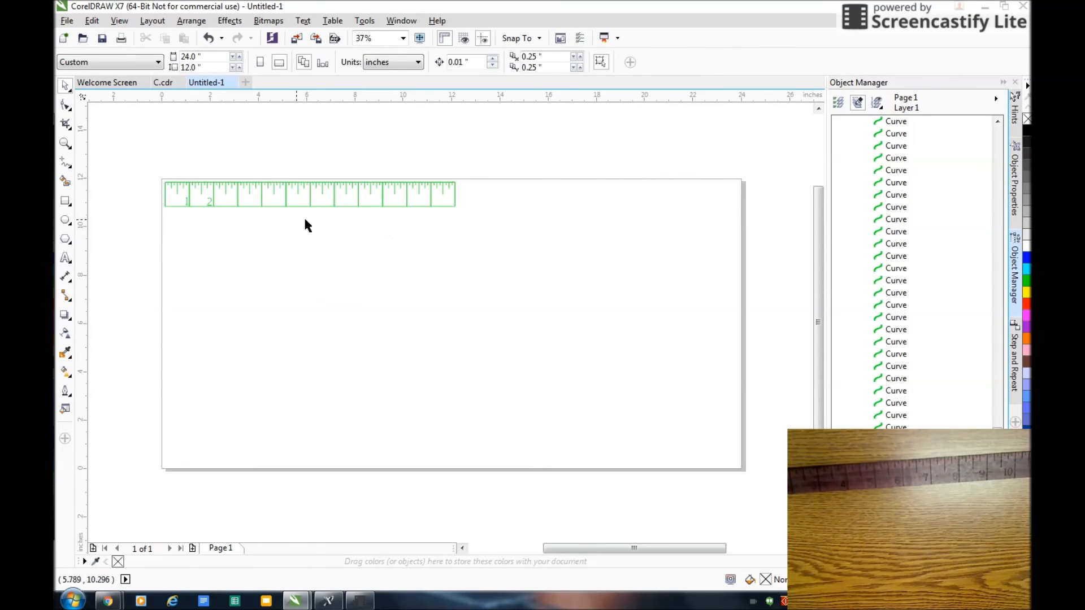
mouse_move(277, 239)
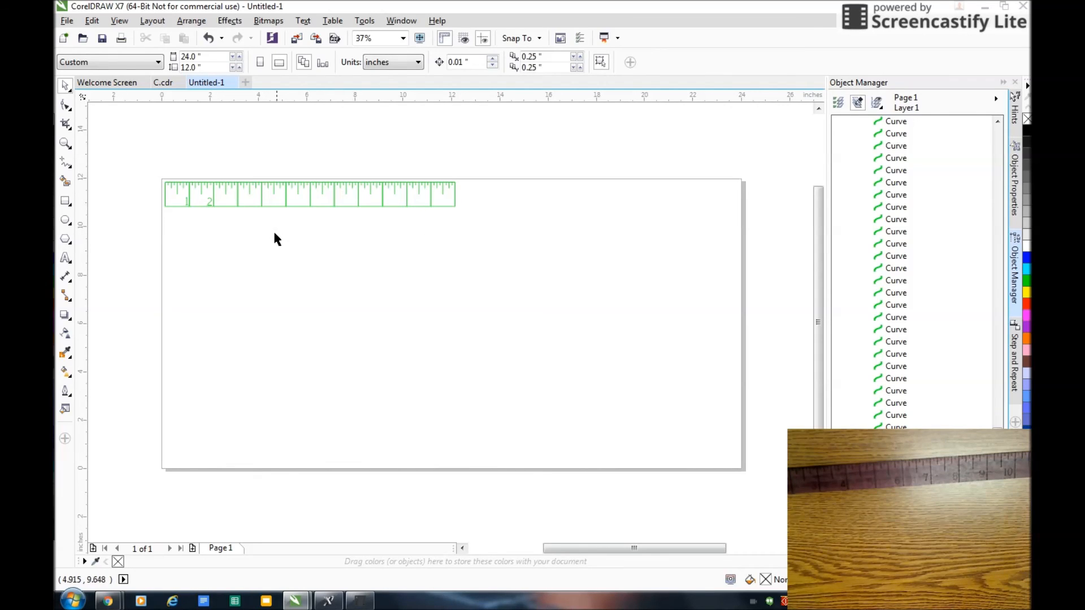
mouse_move(188, 189)
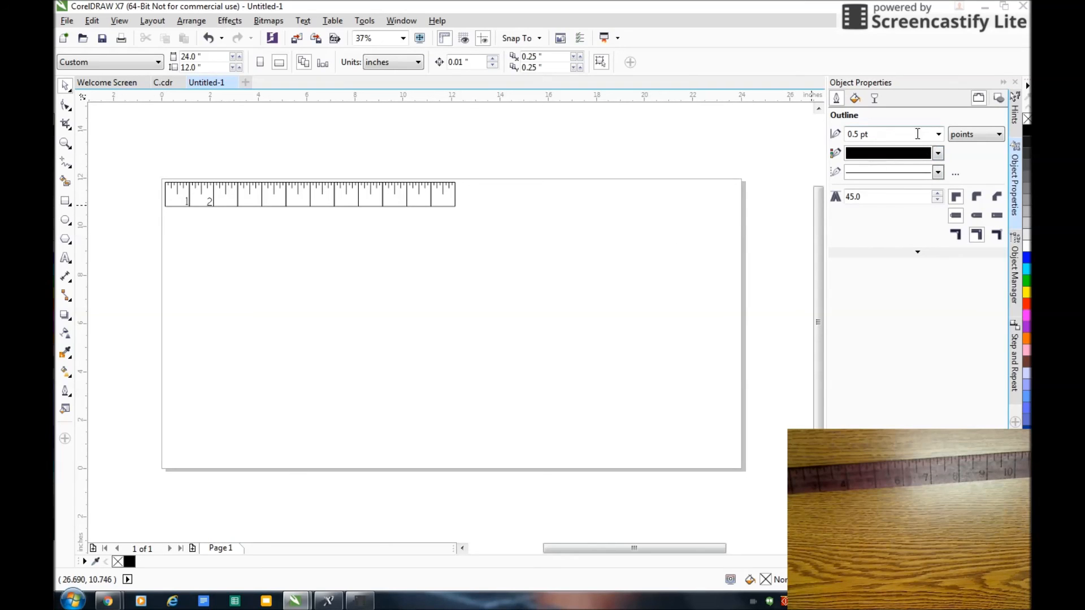
mouse_move(336, 210)
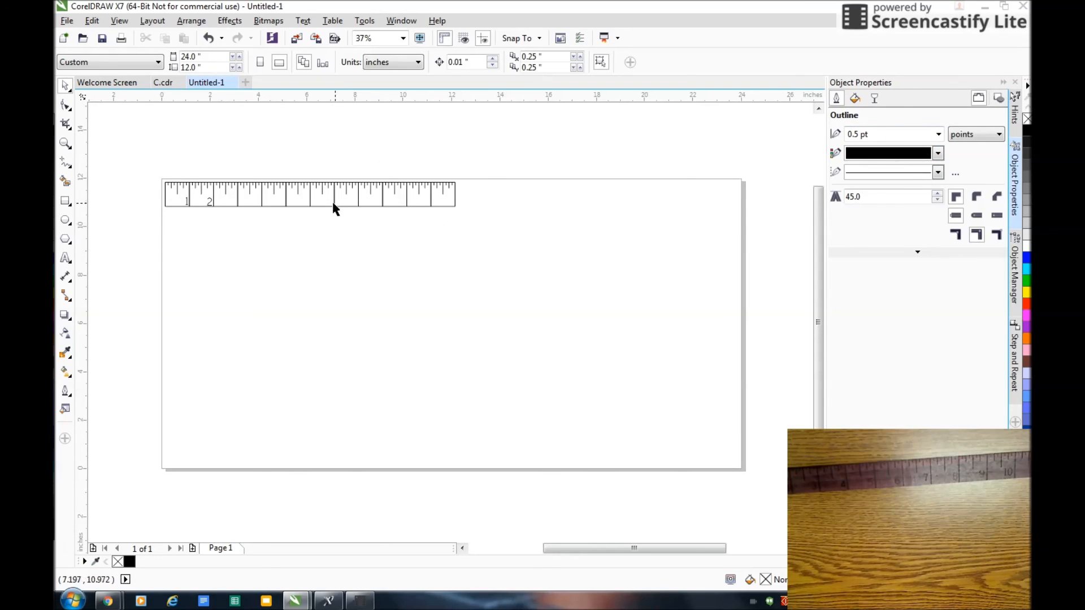
mouse_move(390, 300)
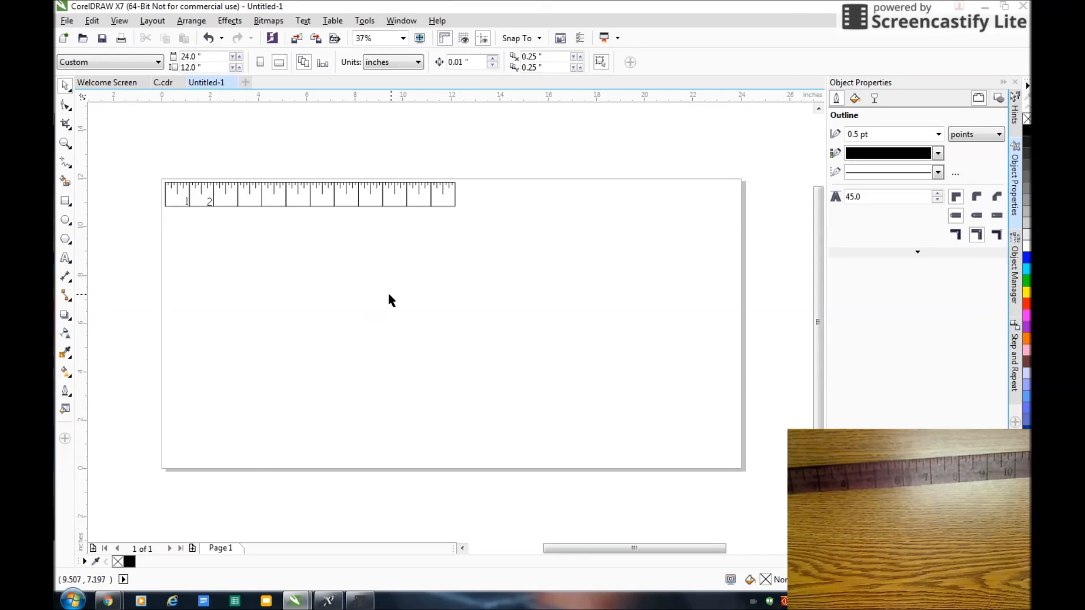
mouse_move(431, 282)
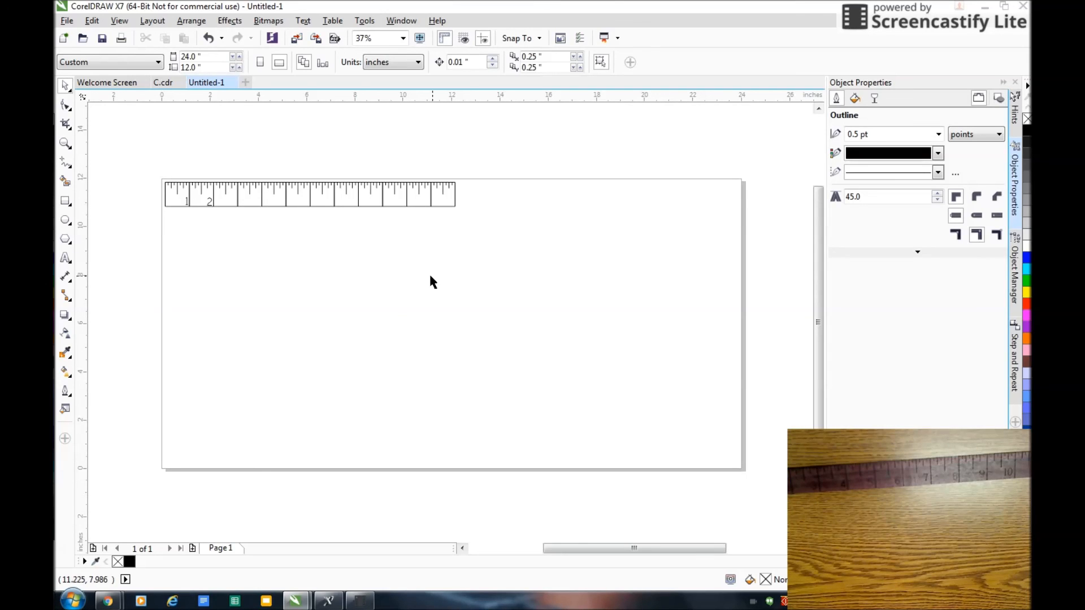
Open the File menu after the ruler outlines are set to black 0.5 pt.
click(67, 20)
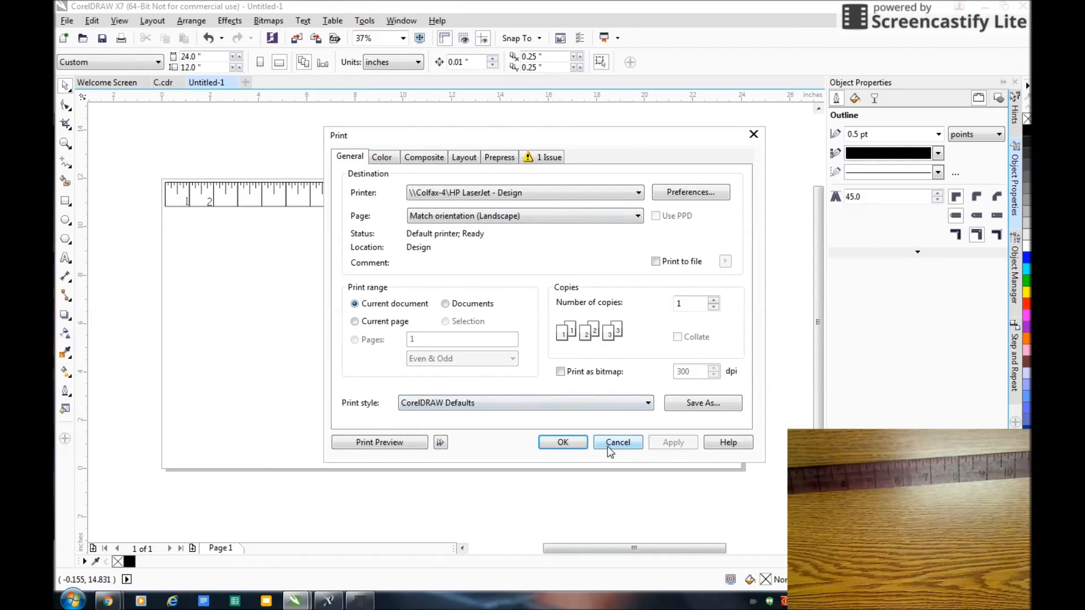
click(618, 442)
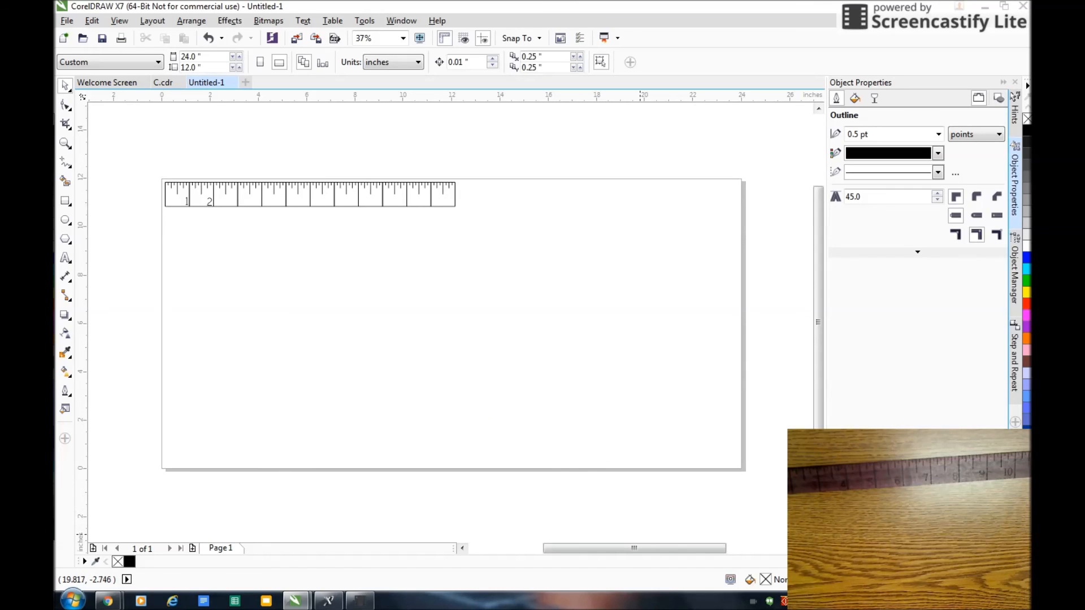